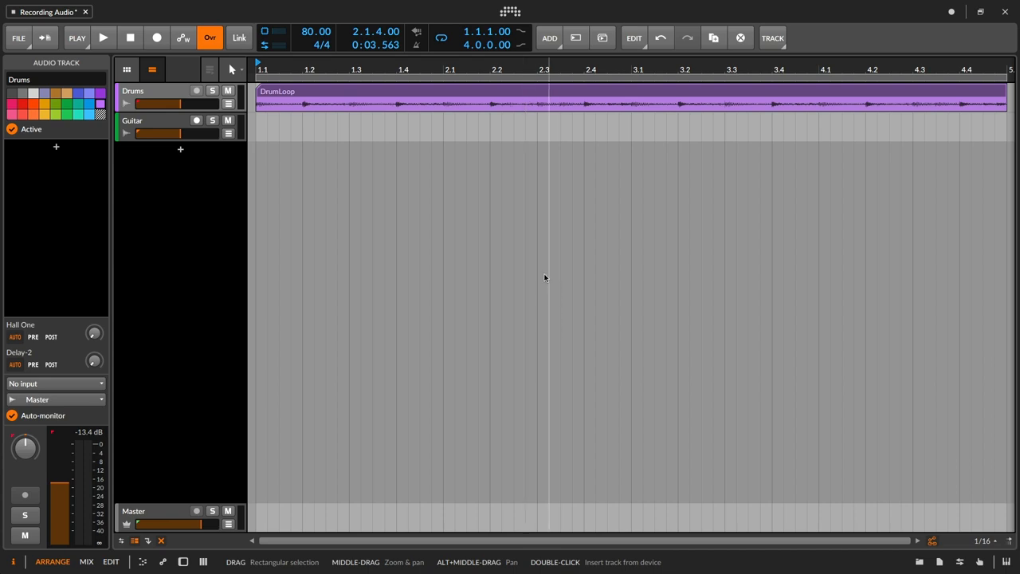
{"action": "mouse_move", "coordinate": [510, 11]}
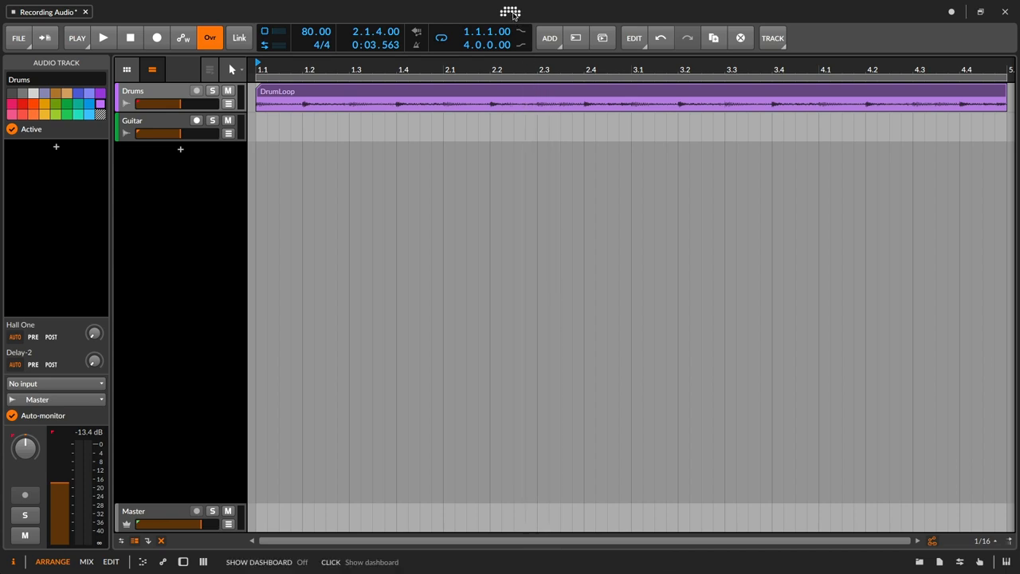
- Open the settings dashboard, landing on the User Interface page
{"action": "left_click", "coordinate": [510, 11]}
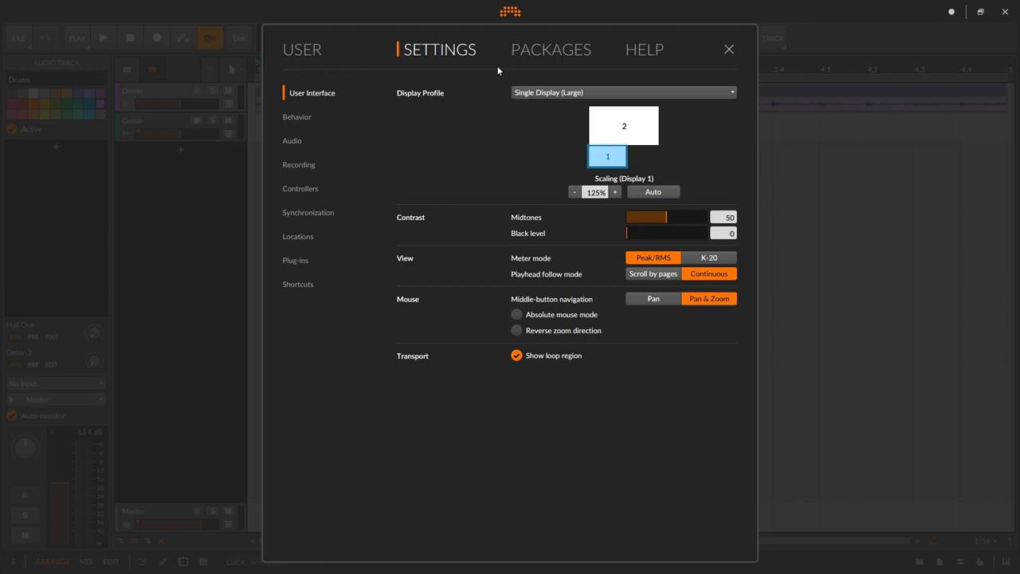
{"action": "mouse_move", "coordinate": [303, 140]}
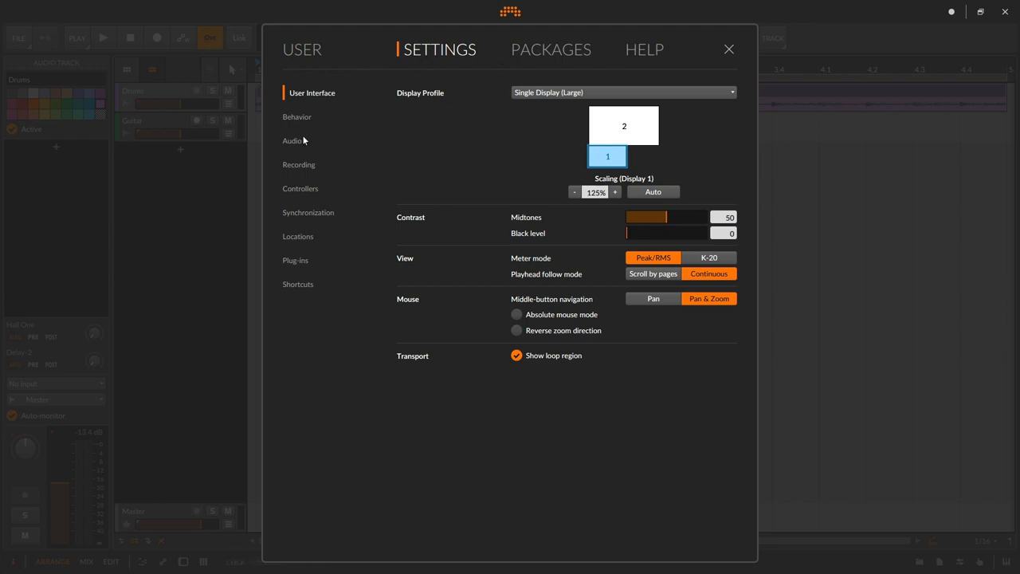
- Switch to the Audio settings listing the Core Audio driver and Duet USB devices
{"action": "left_click", "coordinate": [298, 140]}
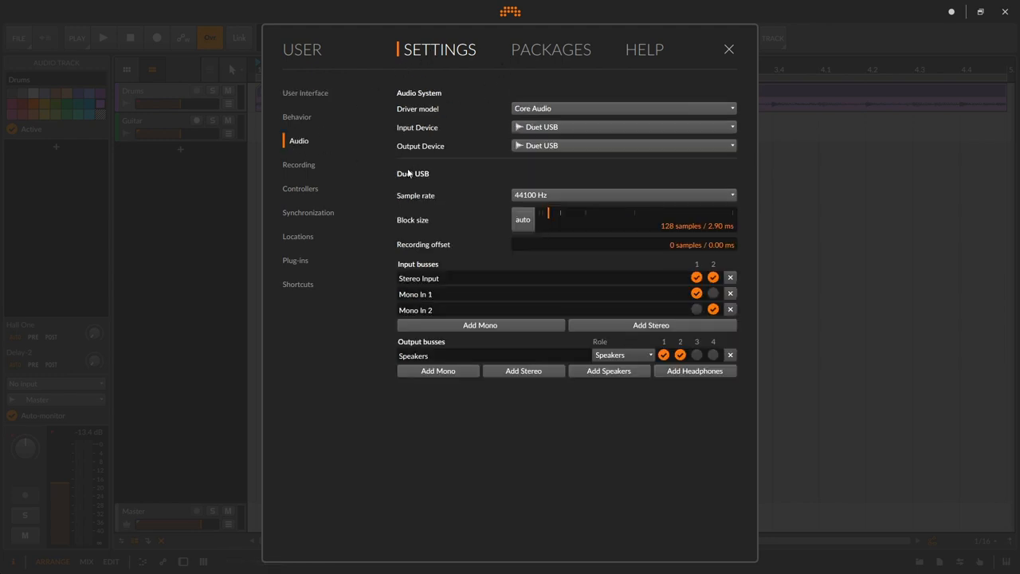
{"action": "mouse_move", "coordinate": [526, 162]}
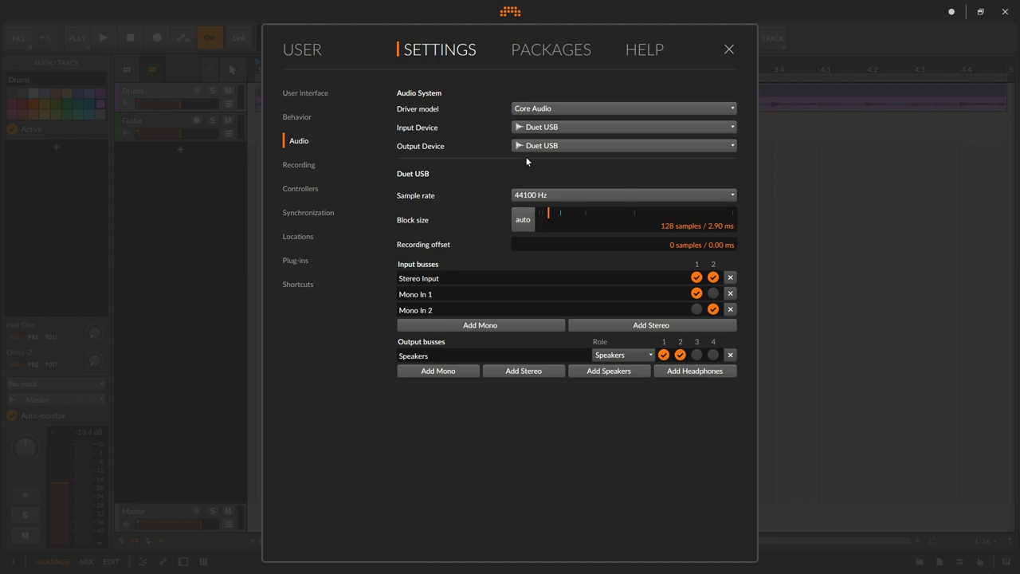
{"action": "mouse_move", "coordinate": [546, 160]}
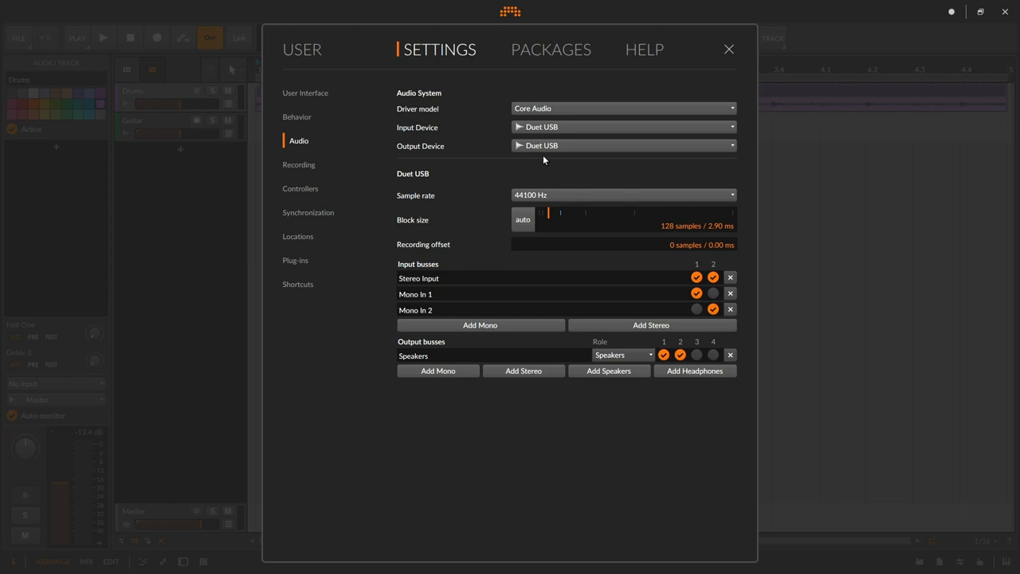
{"action": "mouse_move", "coordinate": [580, 150]}
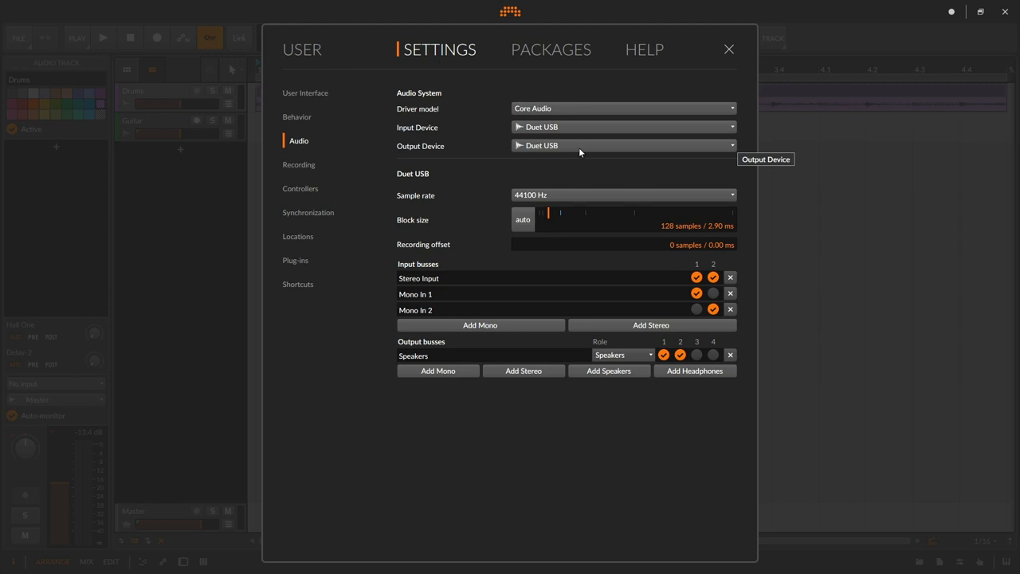
{"action": "mouse_move", "coordinate": [581, 137]}
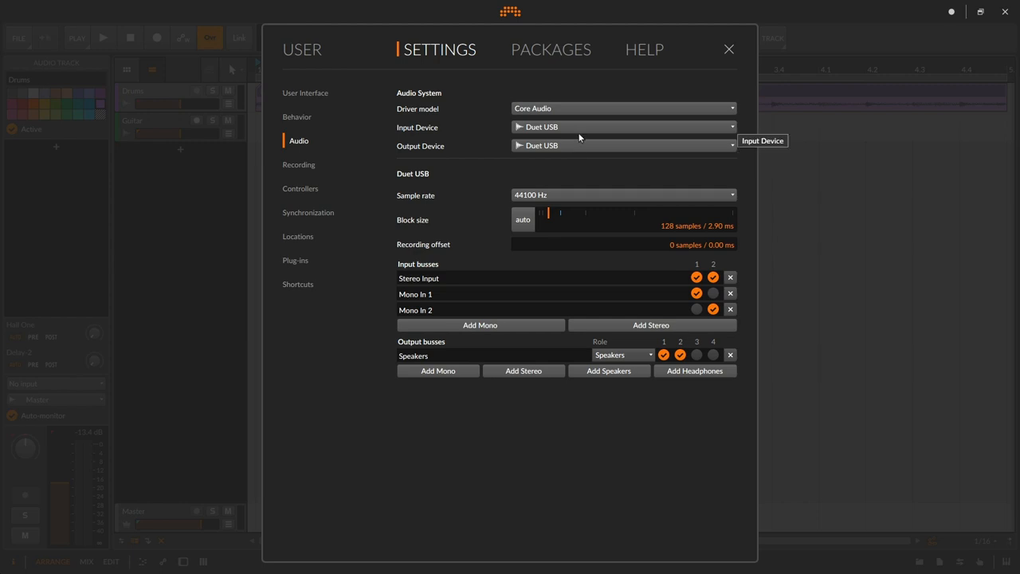
{"action": "mouse_move", "coordinate": [582, 130]}
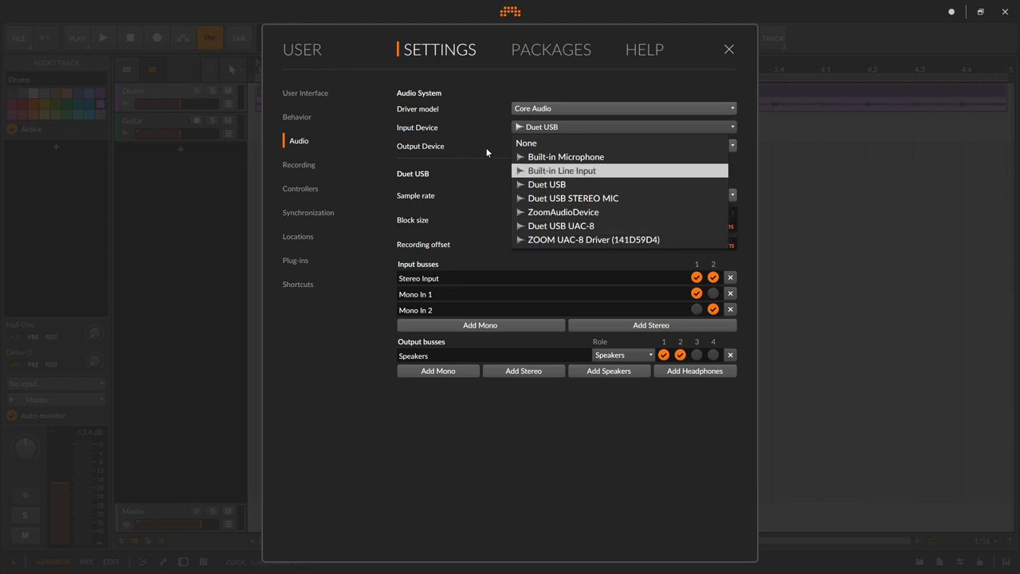
- Keep Duet USB as the output device and leave the sample rate at 44100 Hz
{"action": "left_click", "coordinate": [547, 185]}
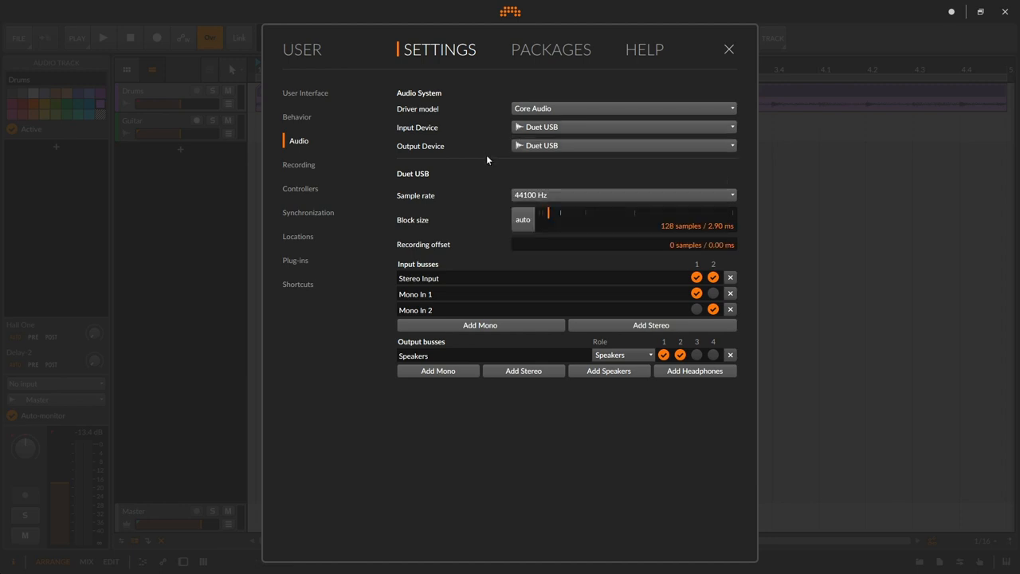
{"action": "mouse_move", "coordinate": [531, 201]}
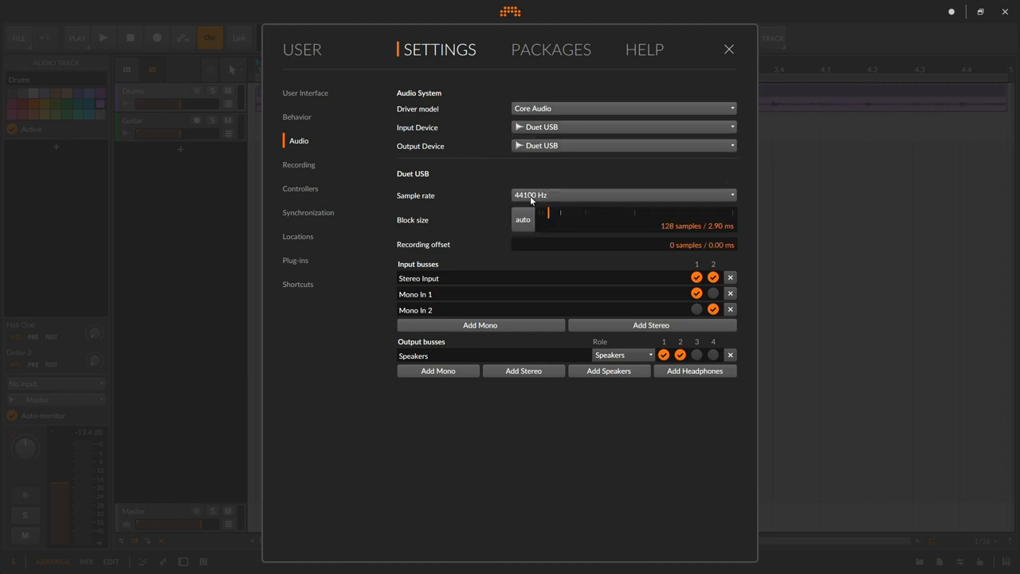
{"action": "mouse_move", "coordinate": [641, 198]}
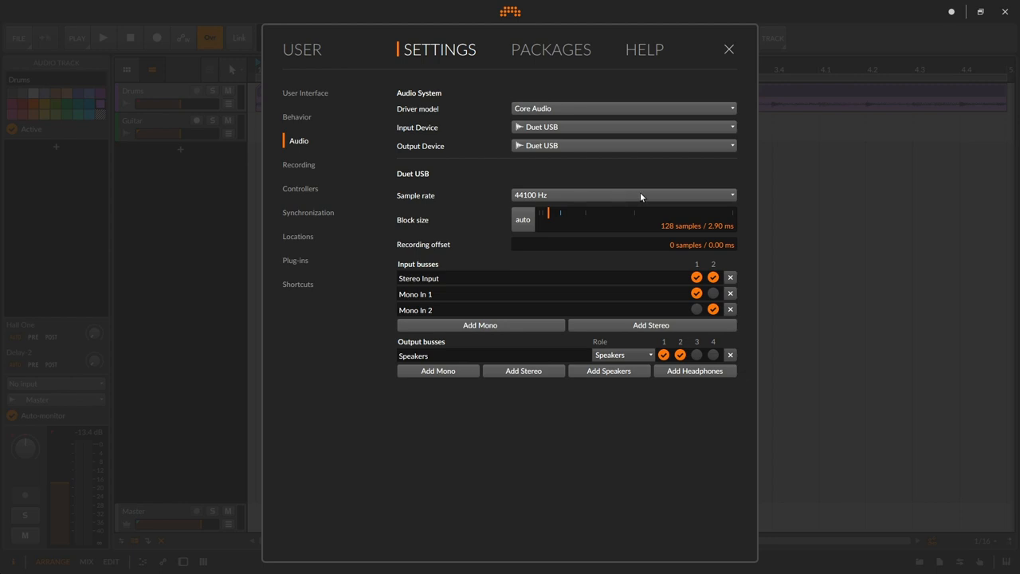
{"action": "mouse_move", "coordinate": [603, 195]}
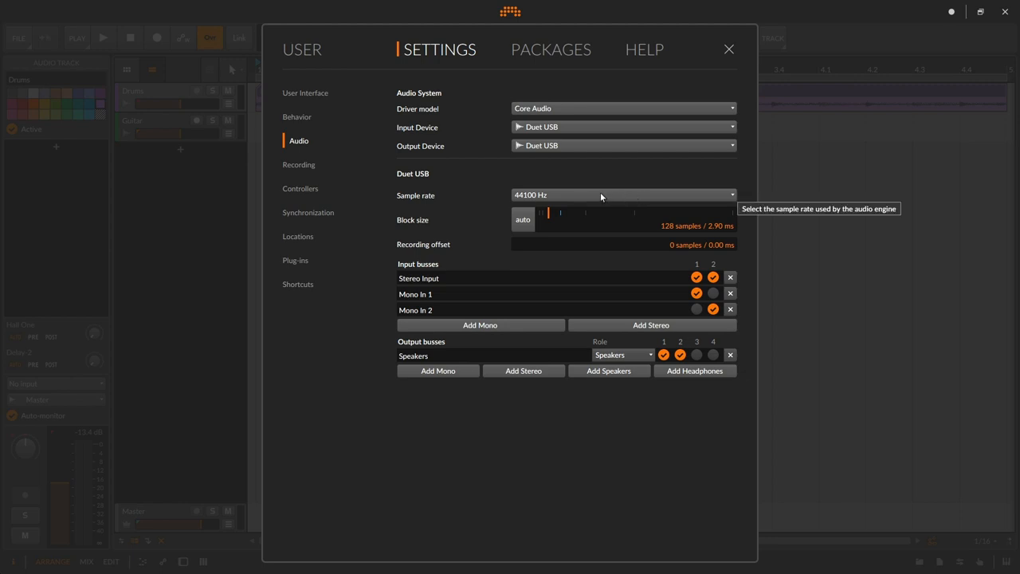
{"action": "mouse_move", "coordinate": [622, 195]}
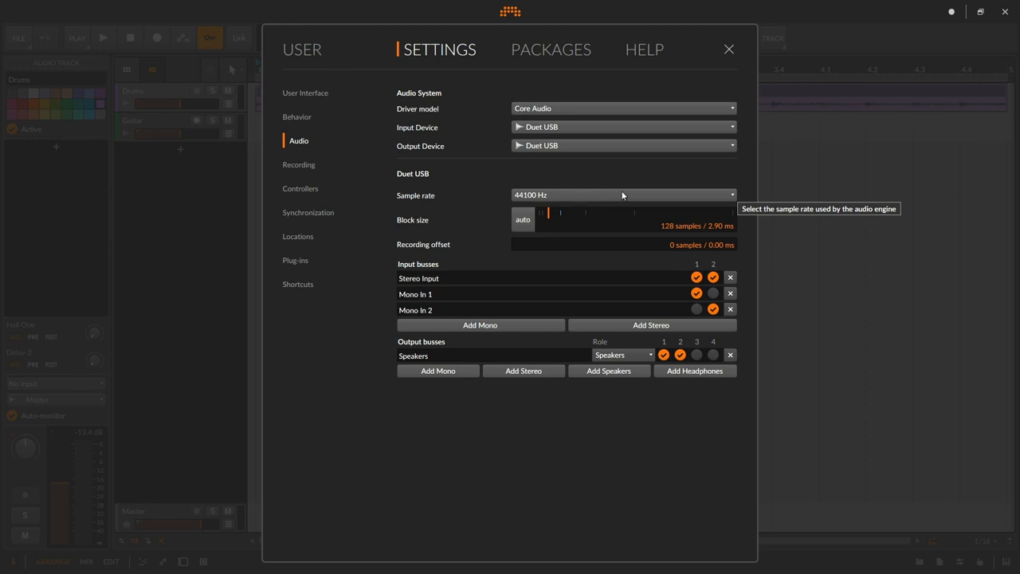
{"action": "left_click", "coordinate": [622, 195]}
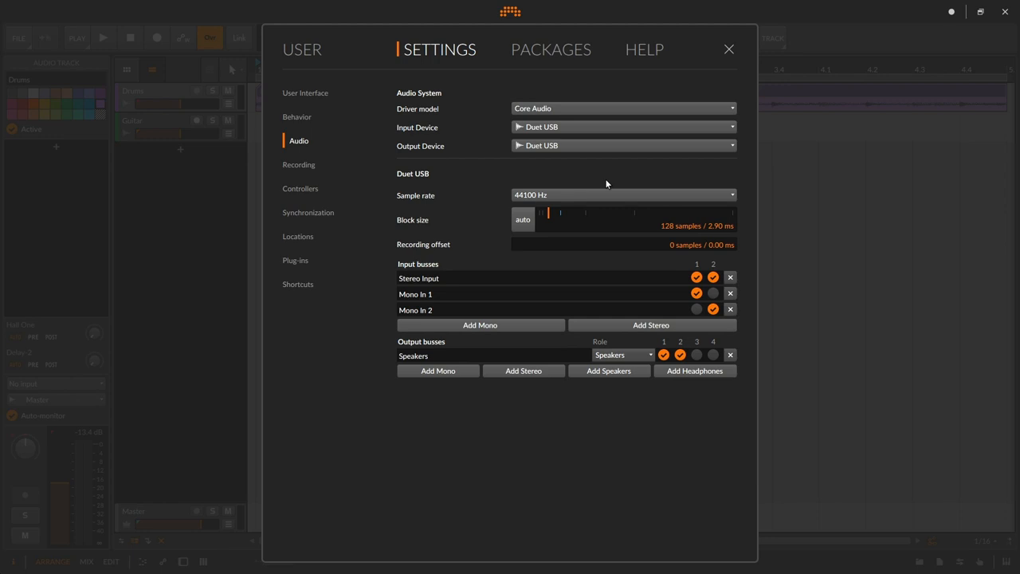
{"action": "mouse_move", "coordinate": [481, 217]}
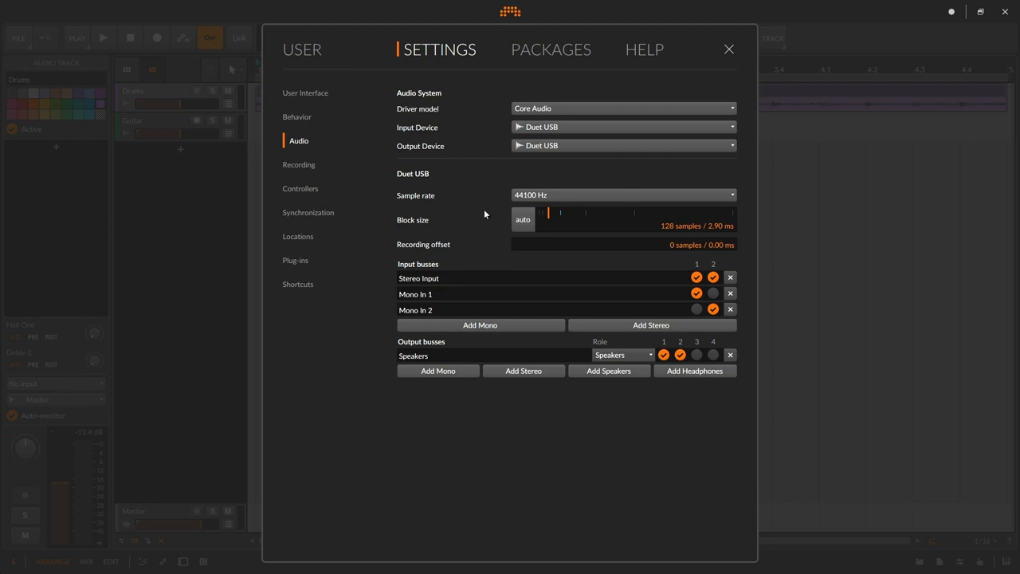
{"action": "mouse_move", "coordinate": [550, 216]}
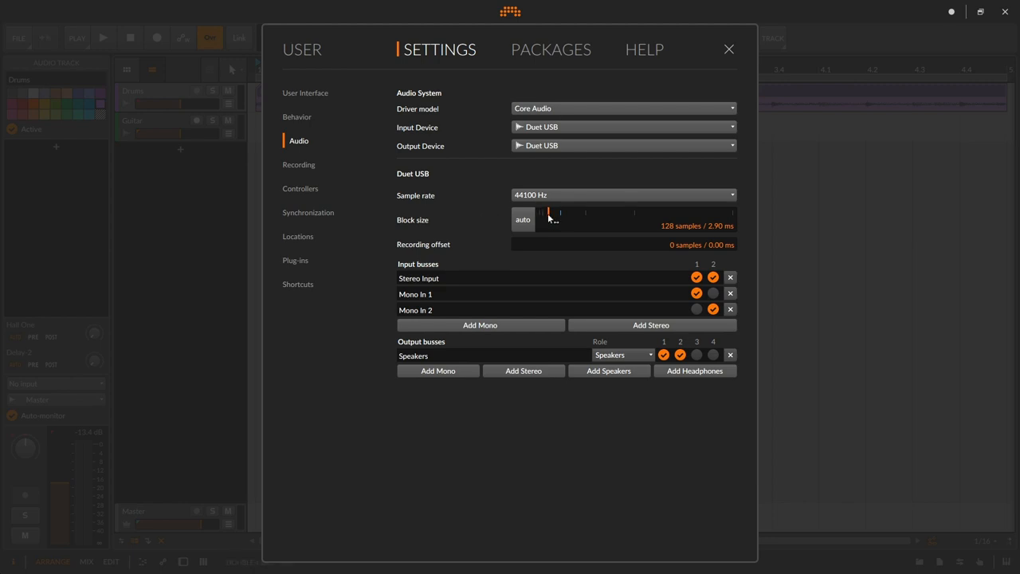
{"action": "mouse_move", "coordinate": [550, 220]}
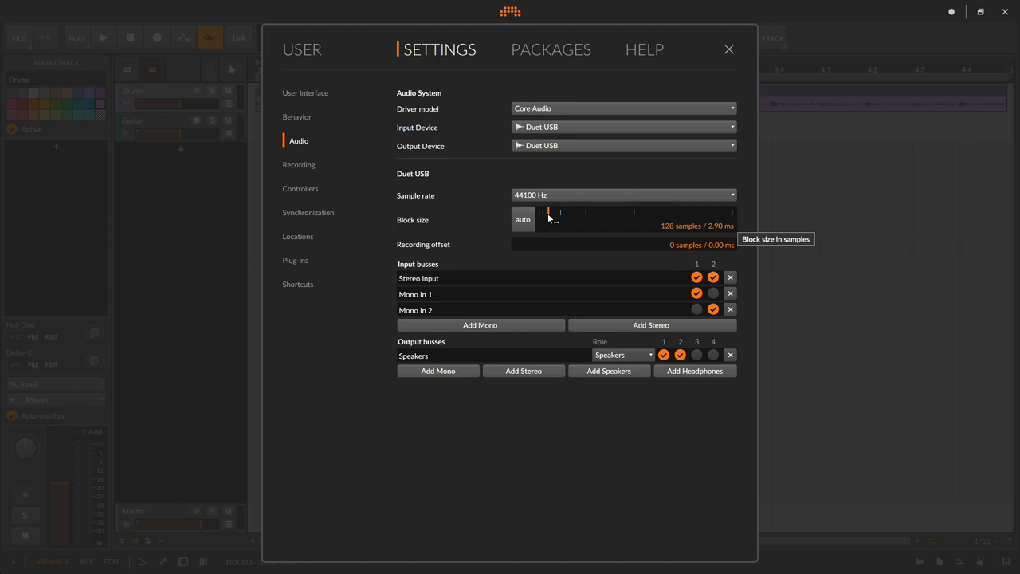
- Drag the block size down to 64 samples, then back to 128 samples
{"action": "left_click_drag", "start_coordinate": [549, 213], "coordinate": [543, 214]}
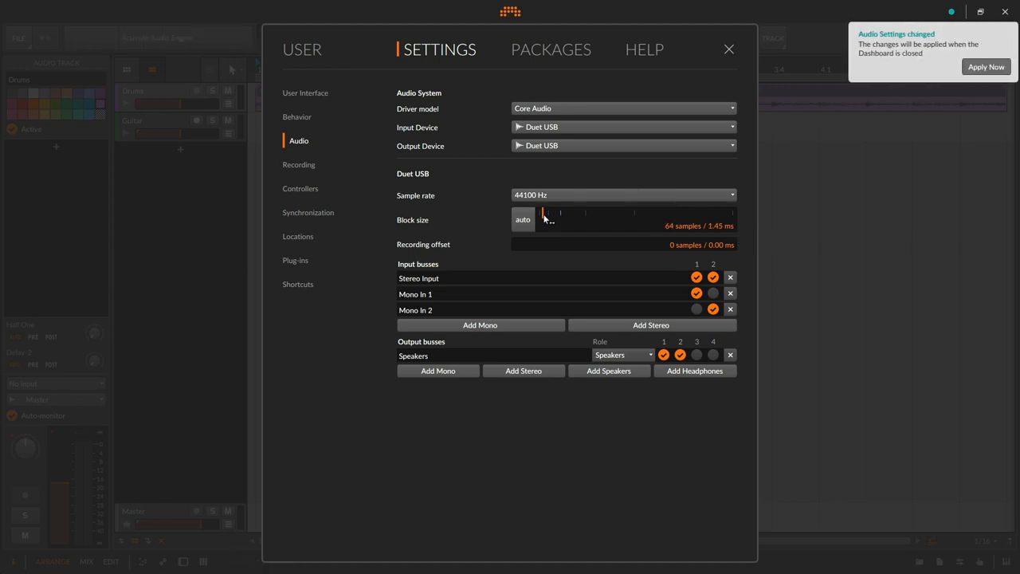
{"action": "left_click_drag", "start_coordinate": [545, 214], "coordinate": [550, 214]}
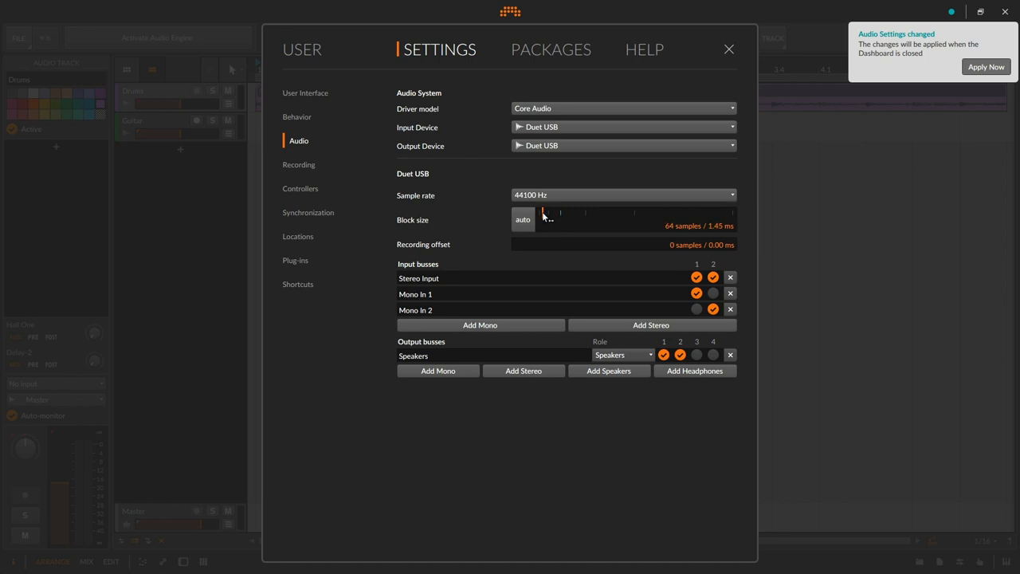
{"action": "left_click_drag", "start_coordinate": [545, 214], "coordinate": [550, 214]}
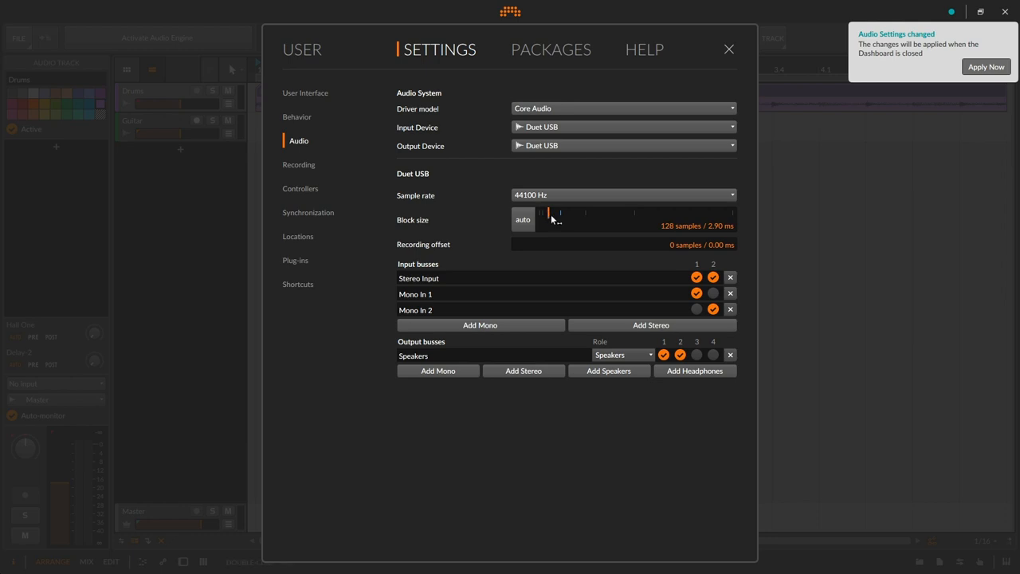
{"action": "mouse_move", "coordinate": [555, 220]}
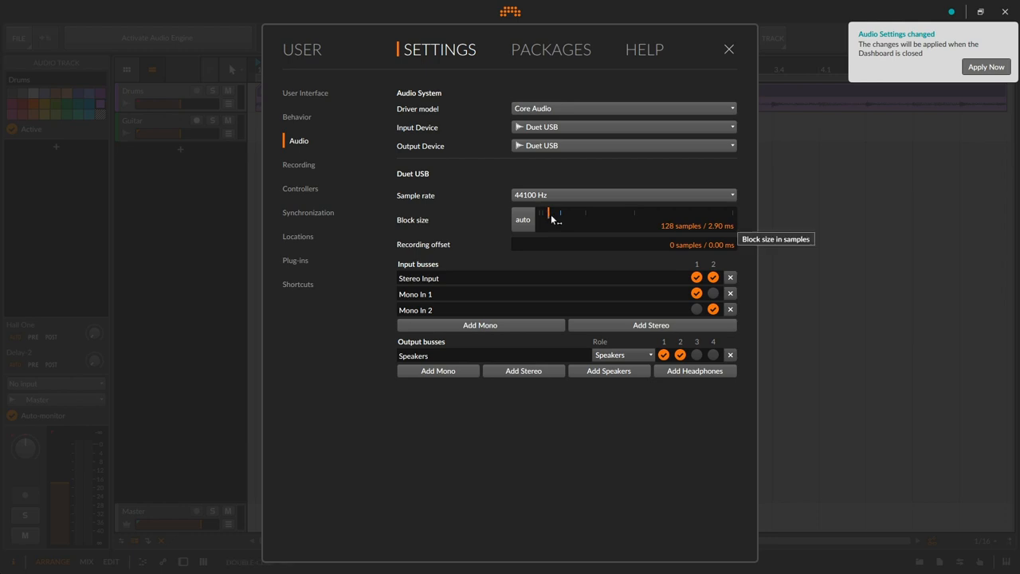
{"action": "mouse_move", "coordinate": [566, 207]}
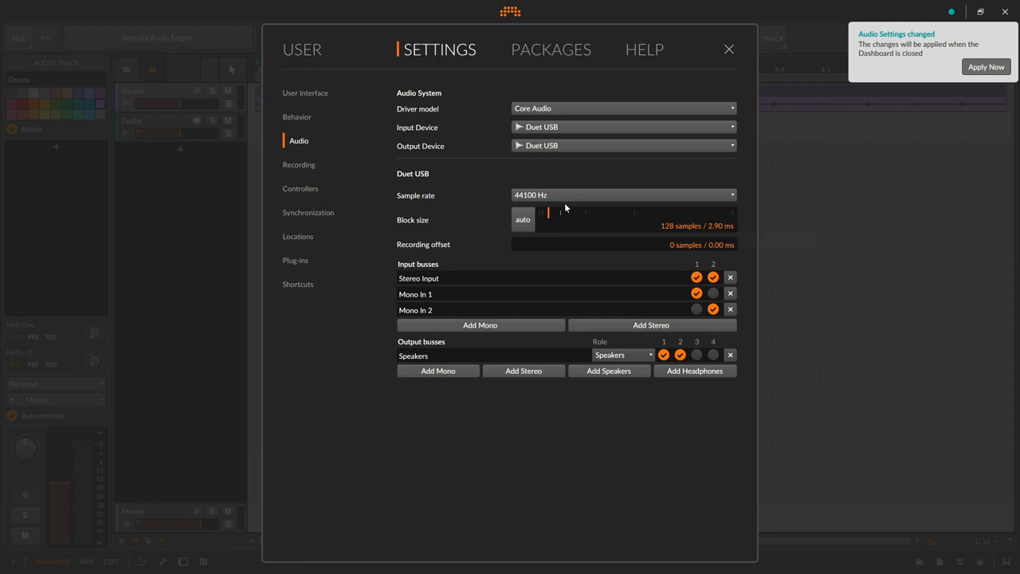
{"action": "mouse_move", "coordinate": [827, 144]}
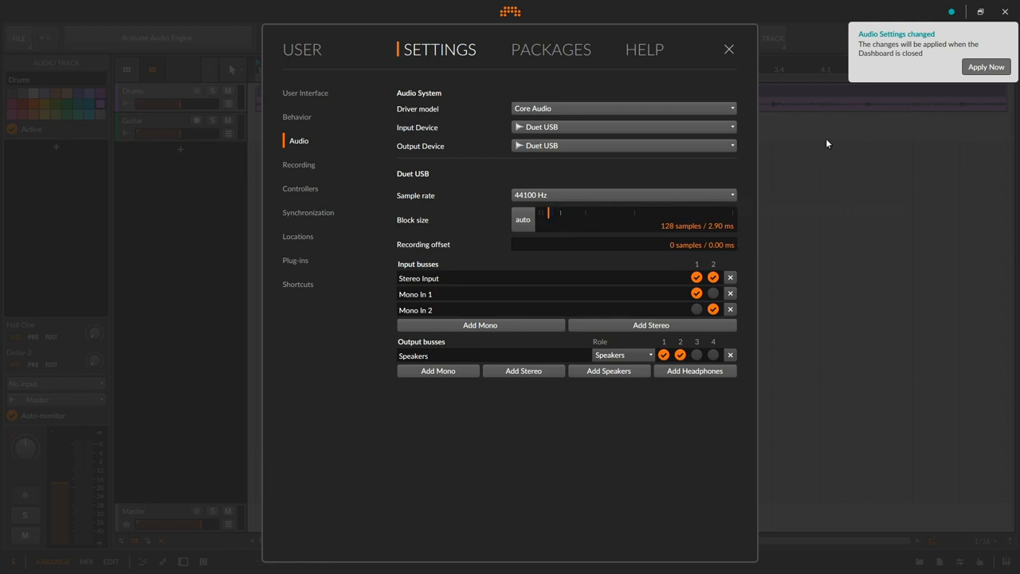
{"action": "left_click", "coordinate": [985, 67]}
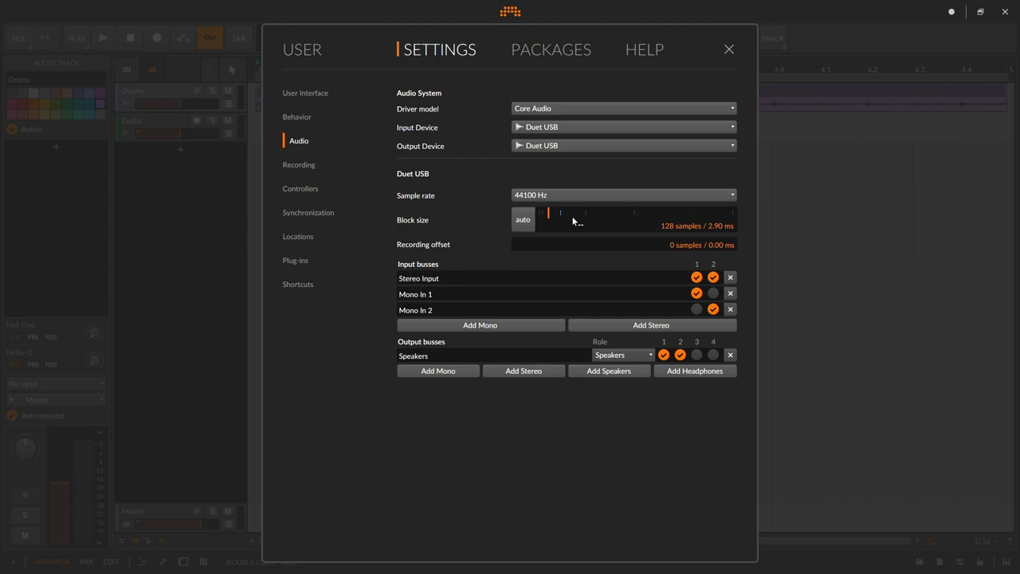
{"action": "mouse_move", "coordinate": [367, 277]}
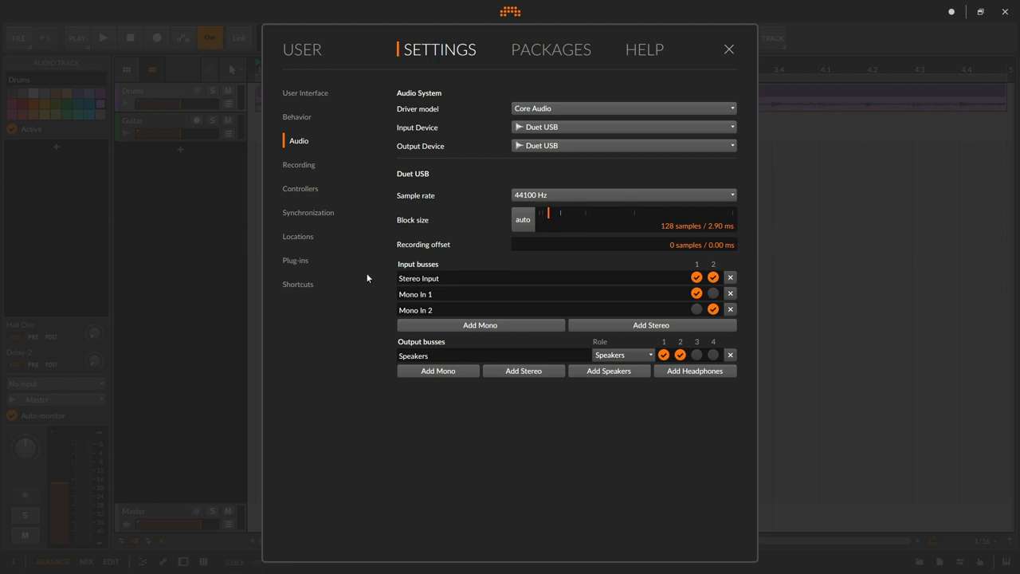
{"action": "mouse_move", "coordinate": [444, 268]}
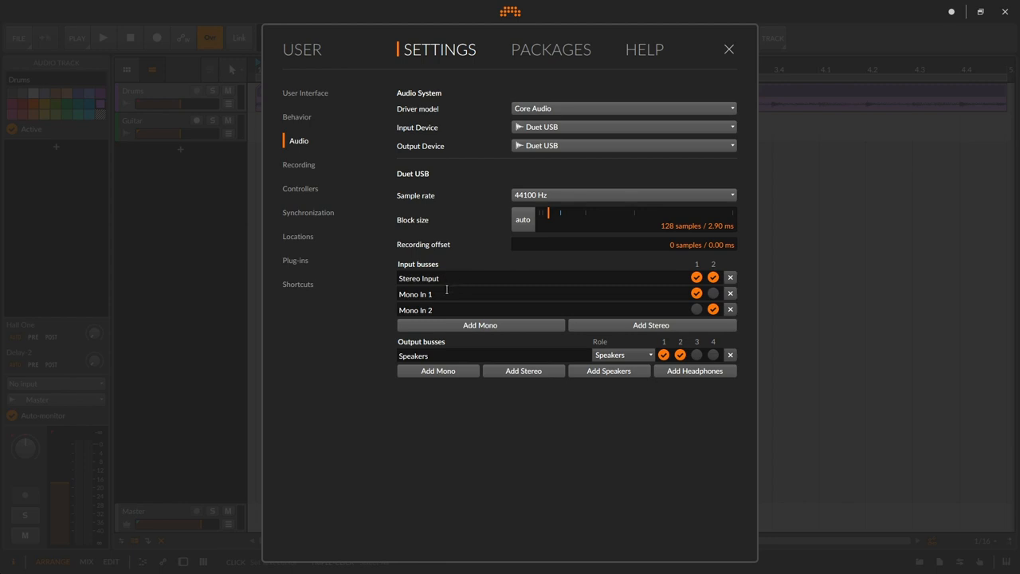
{"action": "mouse_move", "coordinate": [443, 294]}
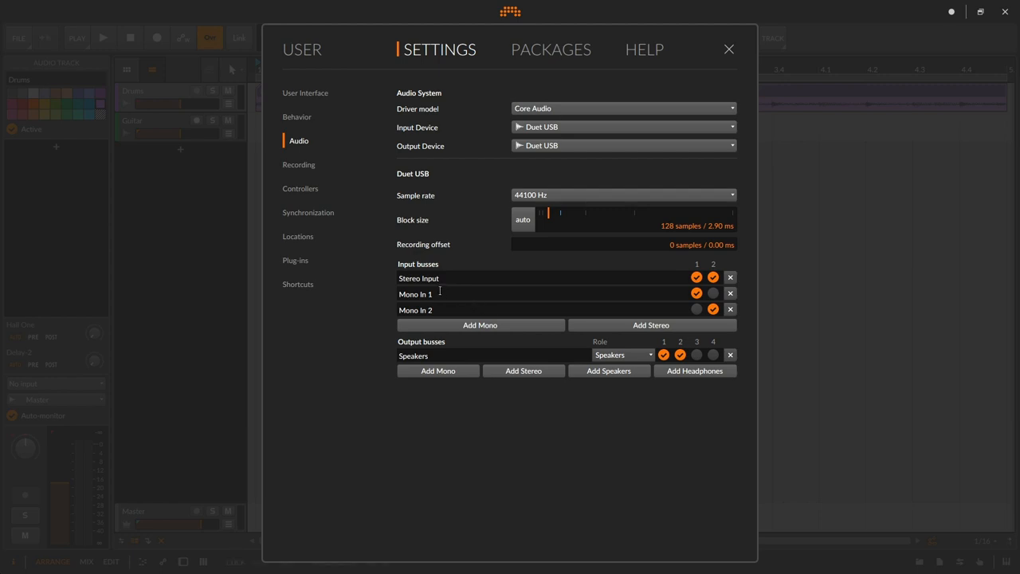
{"action": "mouse_move", "coordinate": [446, 298]}
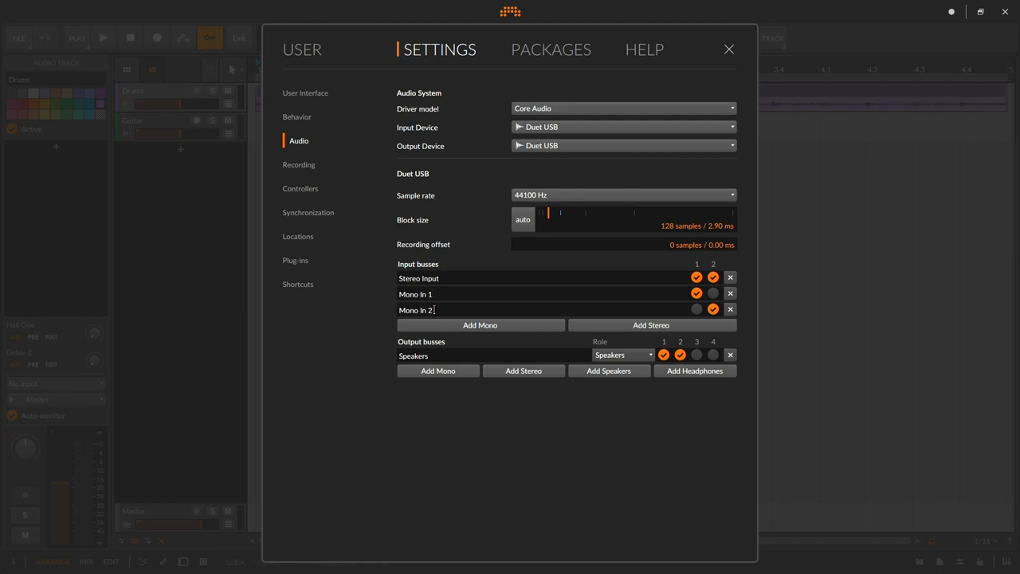
{"action": "key", "text": "Backspace"}
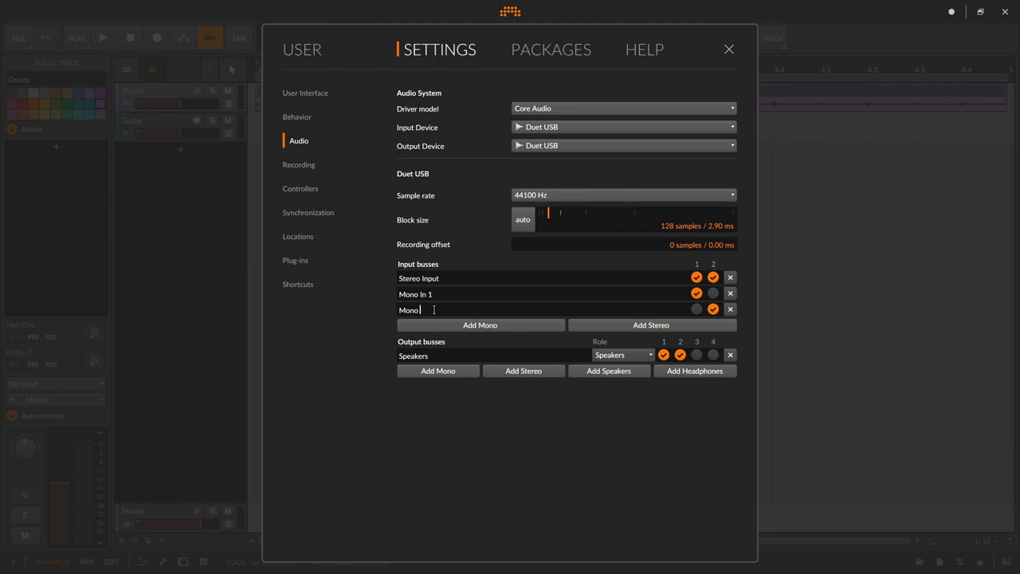
{"action": "type", "text": "In 2"}
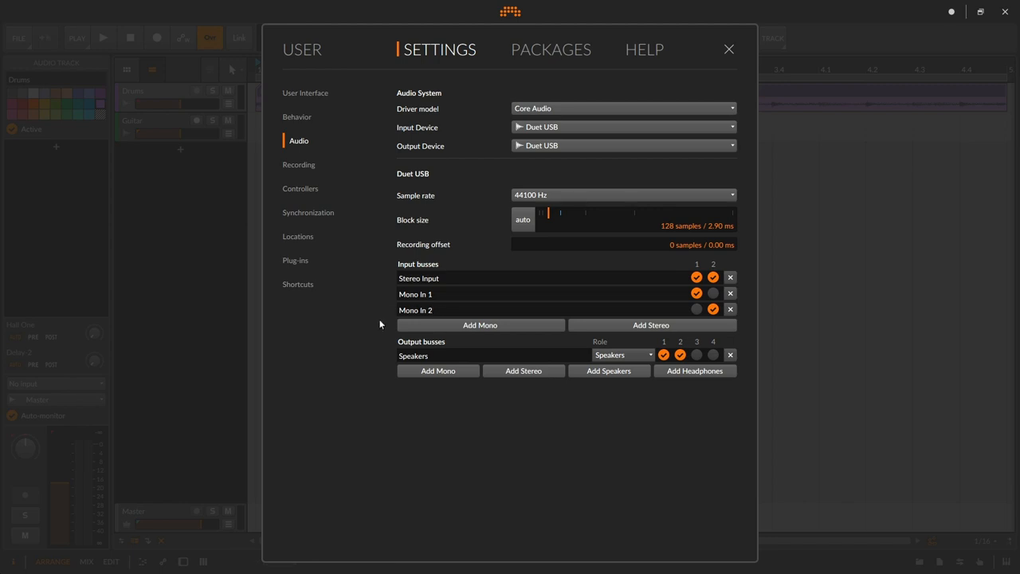
{"action": "mouse_move", "coordinate": [551, 346]}
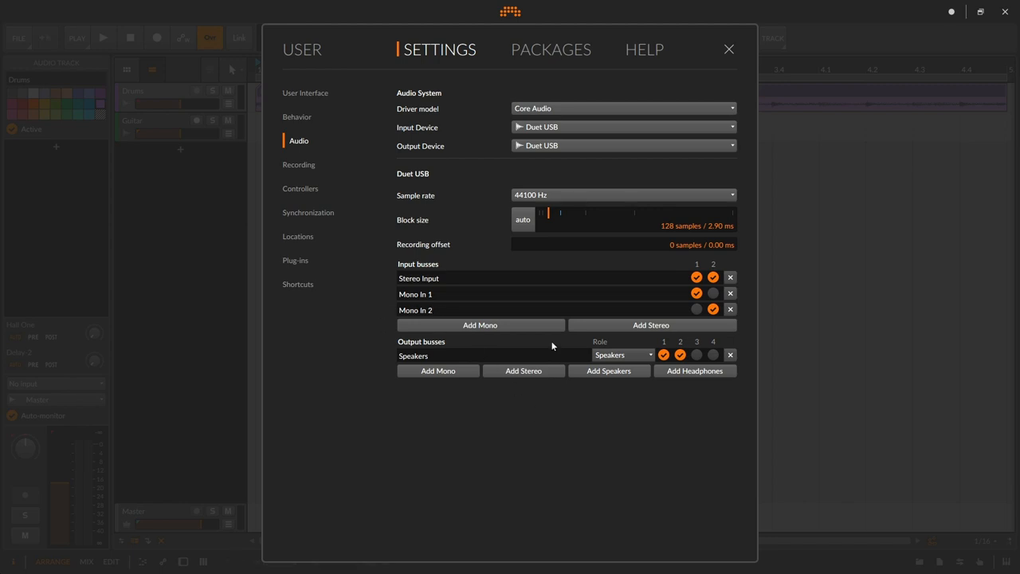
{"action": "mouse_move", "coordinate": [514, 16]}
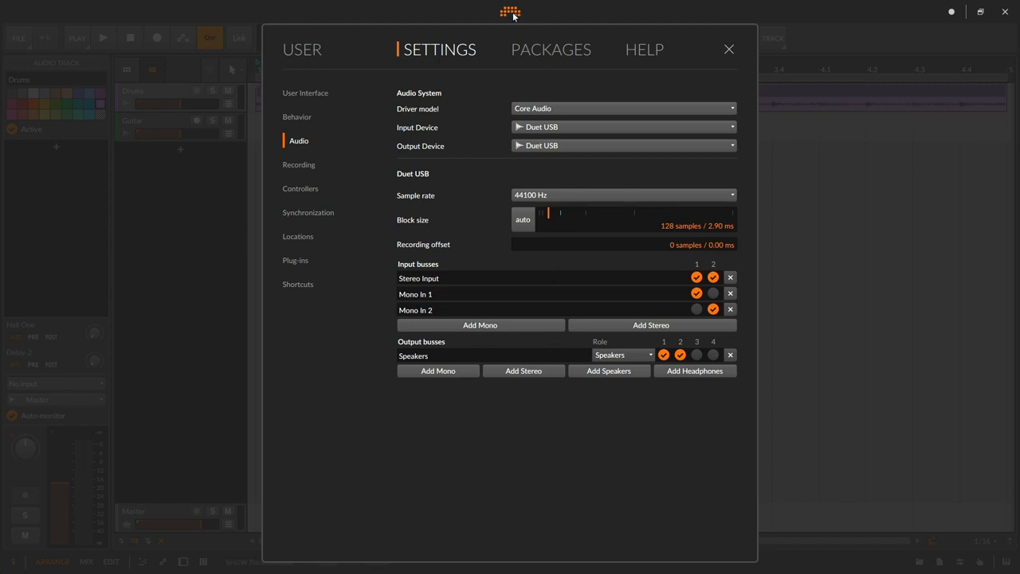
- Close Settings, play the DrumLoop in the arrangement, then stop playback
{"action": "left_click", "coordinate": [727, 48]}
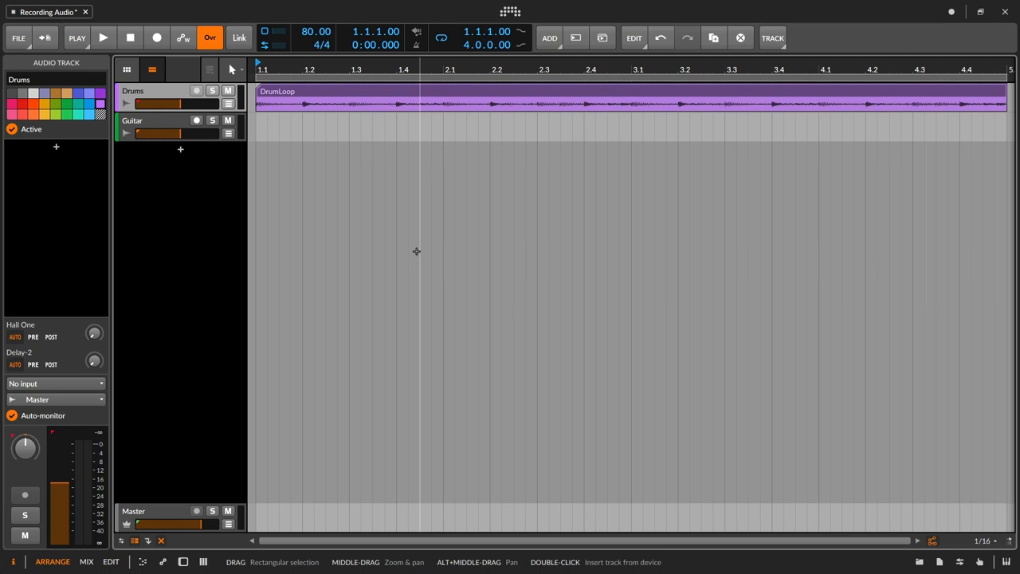
{"action": "left_click", "coordinate": [102, 39]}
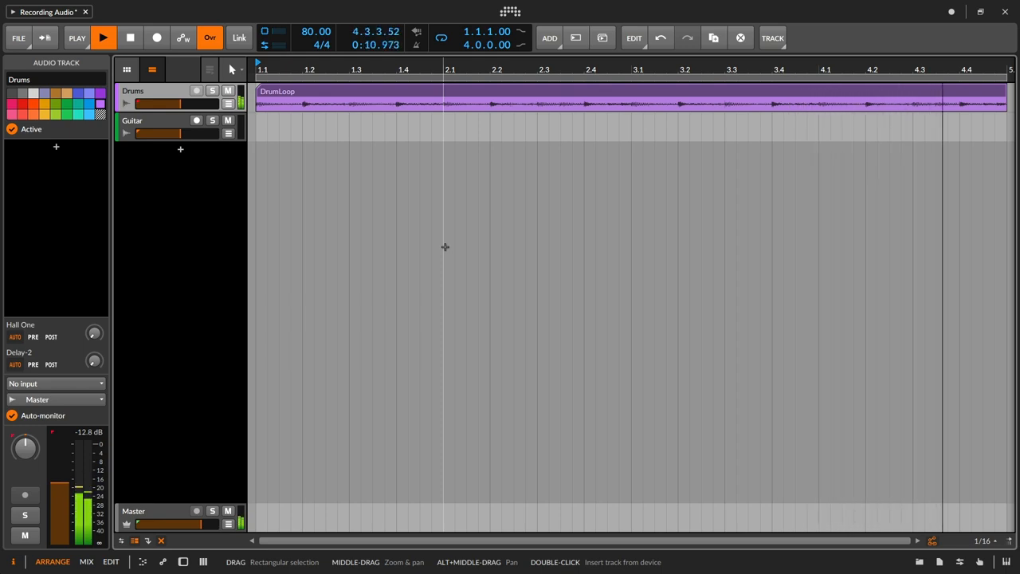
{"action": "left_click", "coordinate": [131, 38]}
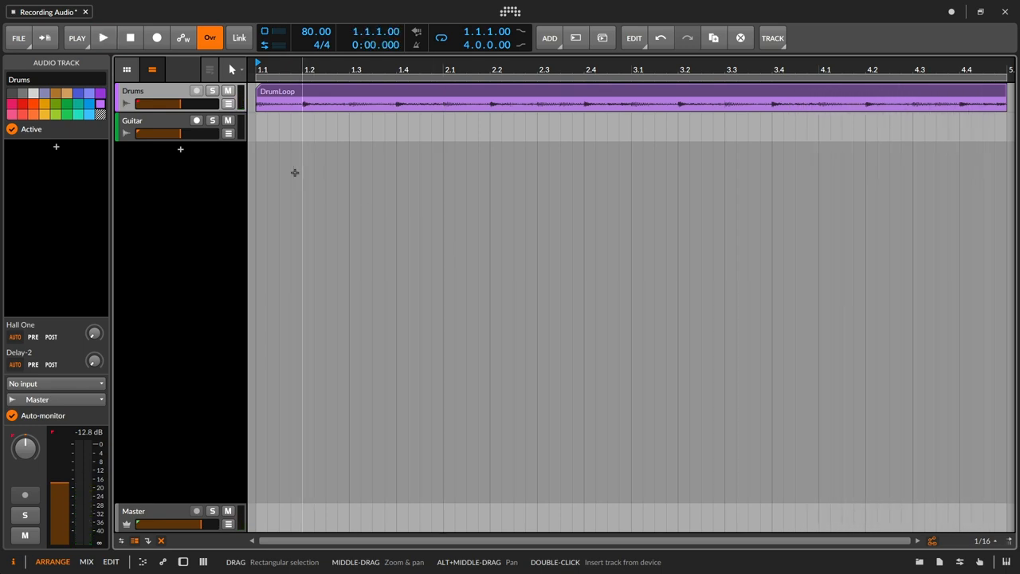
{"action": "left_click", "coordinate": [159, 126]}
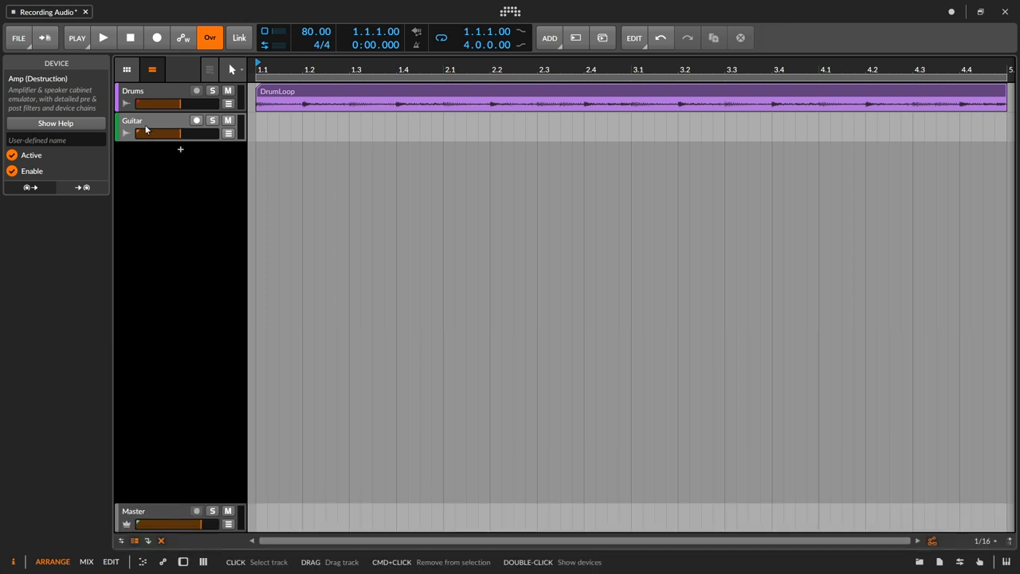
- Set the Guitar track's input to Mono In 2 and record-arm it
{"action": "left_click", "coordinate": [147, 127]}
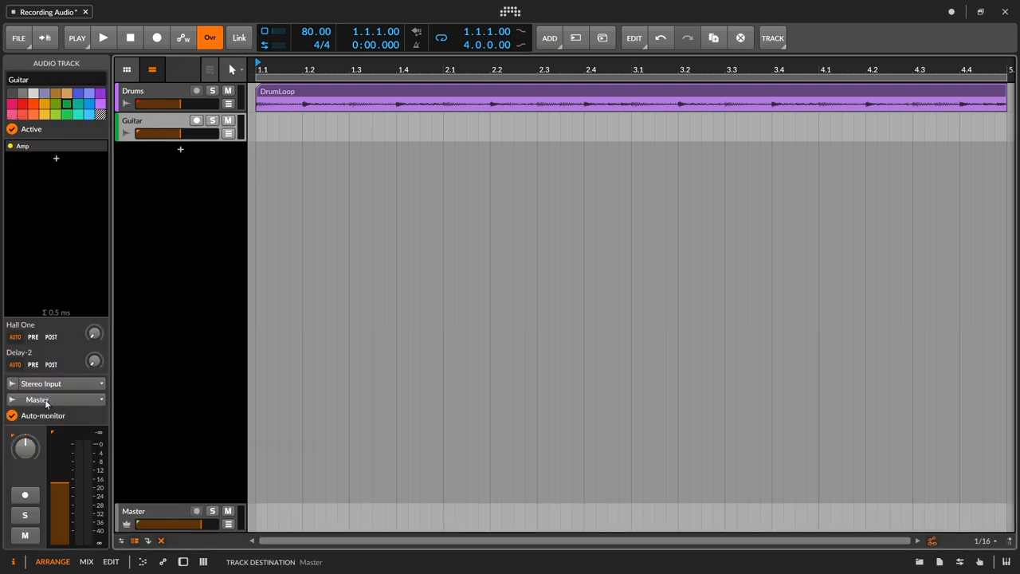
{"action": "mouse_move", "coordinate": [56, 402]}
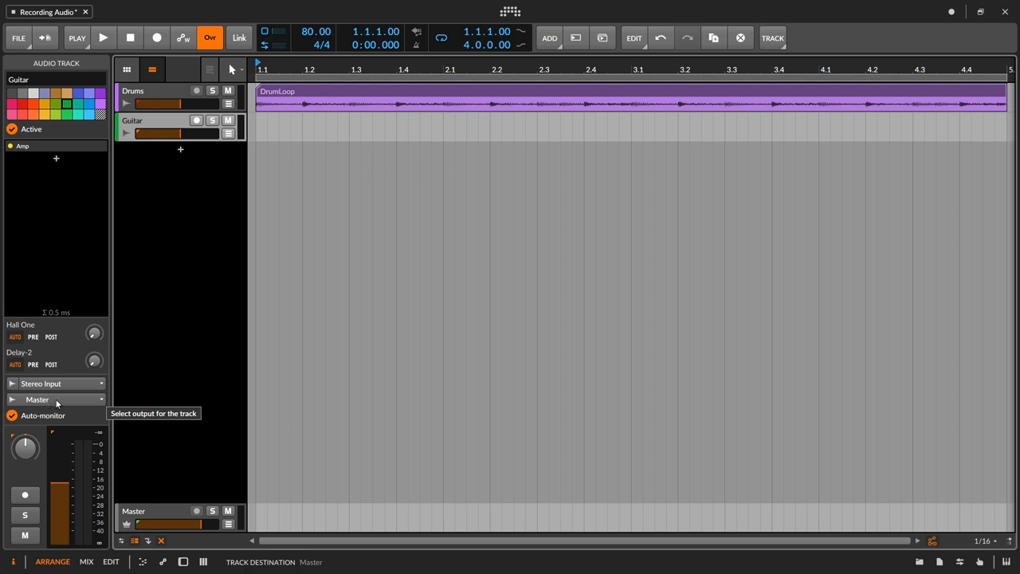
{"action": "mouse_move", "coordinate": [56, 382]}
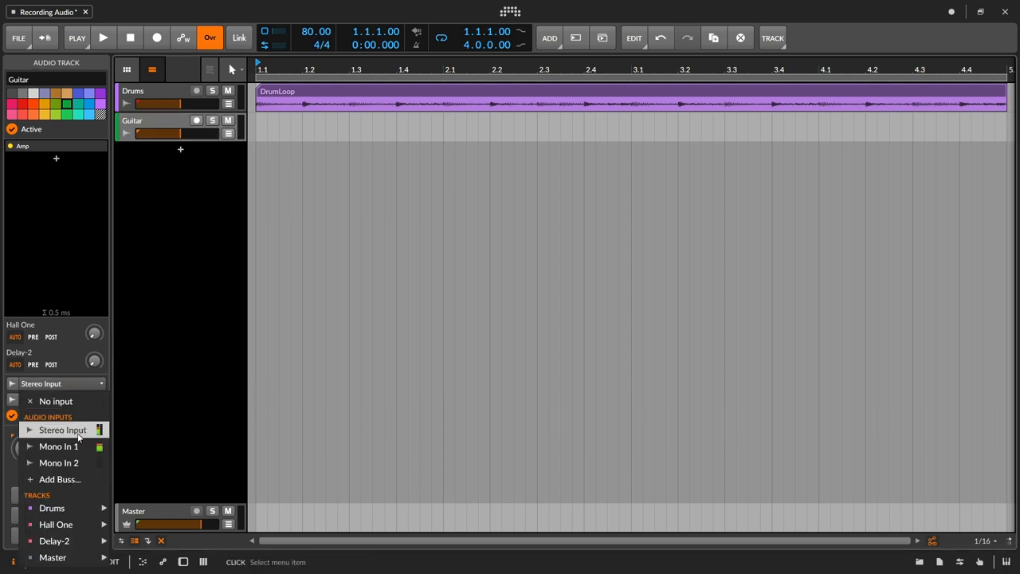
{"action": "left_click", "coordinate": [57, 462]}
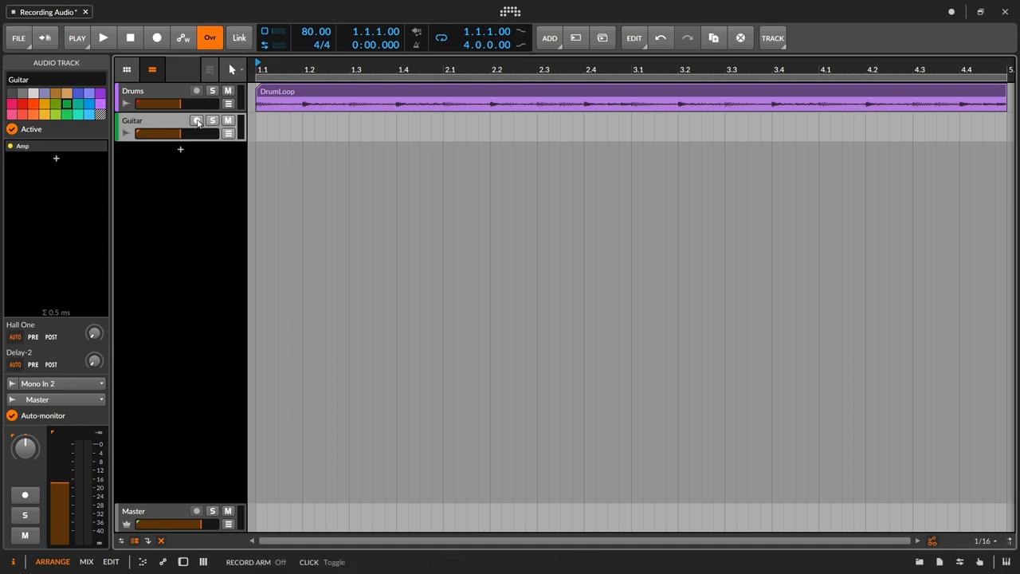
{"action": "left_click", "coordinate": [196, 122]}
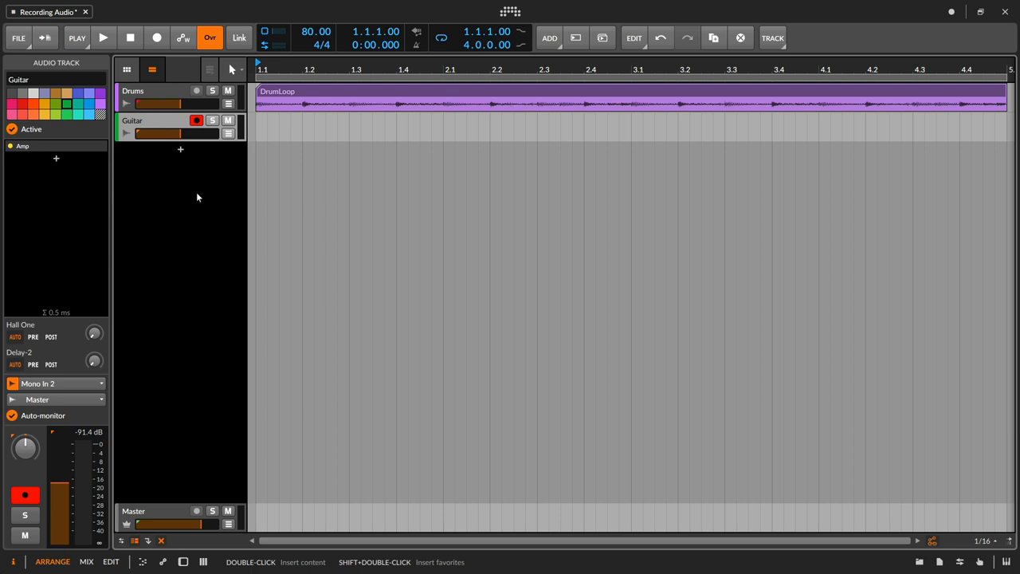
{"action": "mouse_move", "coordinate": [179, 201]}
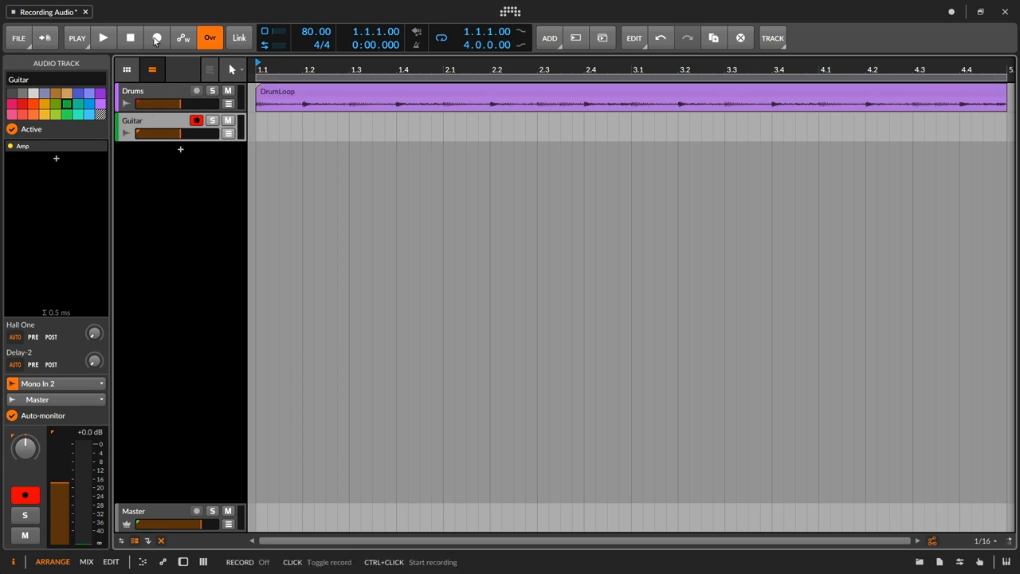
{"action": "mouse_move", "coordinate": [156, 38]}
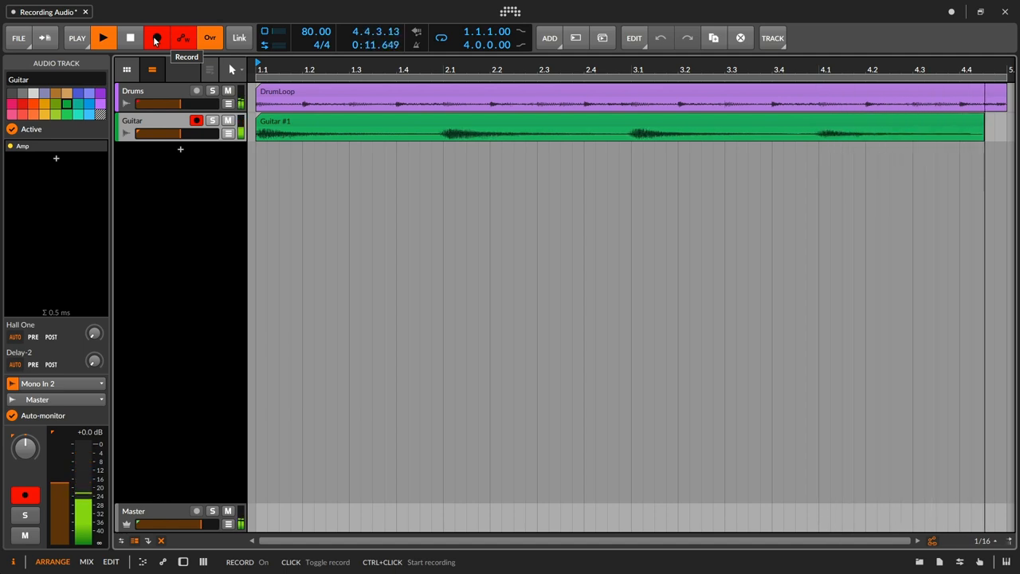
- Stop recording the guitar take, leaving clip Guitar #1 on the Guitar track
{"action": "left_click", "coordinate": [156, 38]}
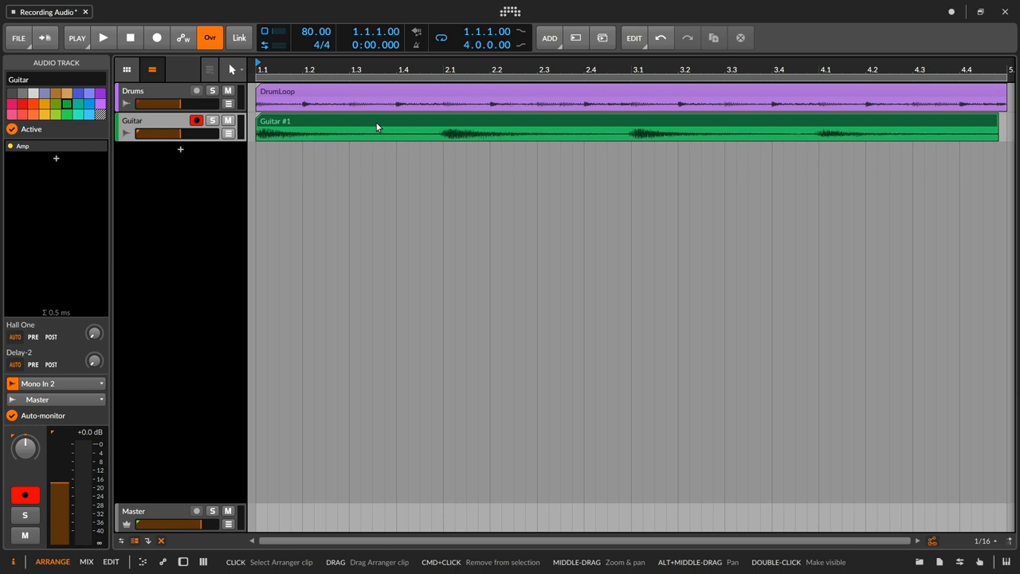
- Slice the Guitar #1 clip to a Drum Machine at Bars, confirming four slices
{"action": "left_click", "coordinate": [377, 131]}
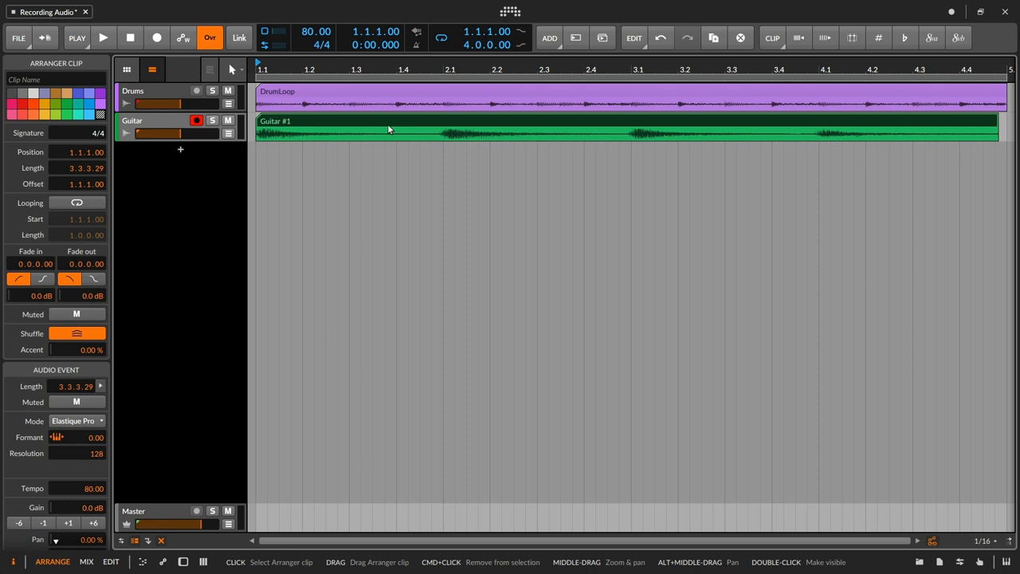
{"action": "mouse_move", "coordinate": [405, 126]}
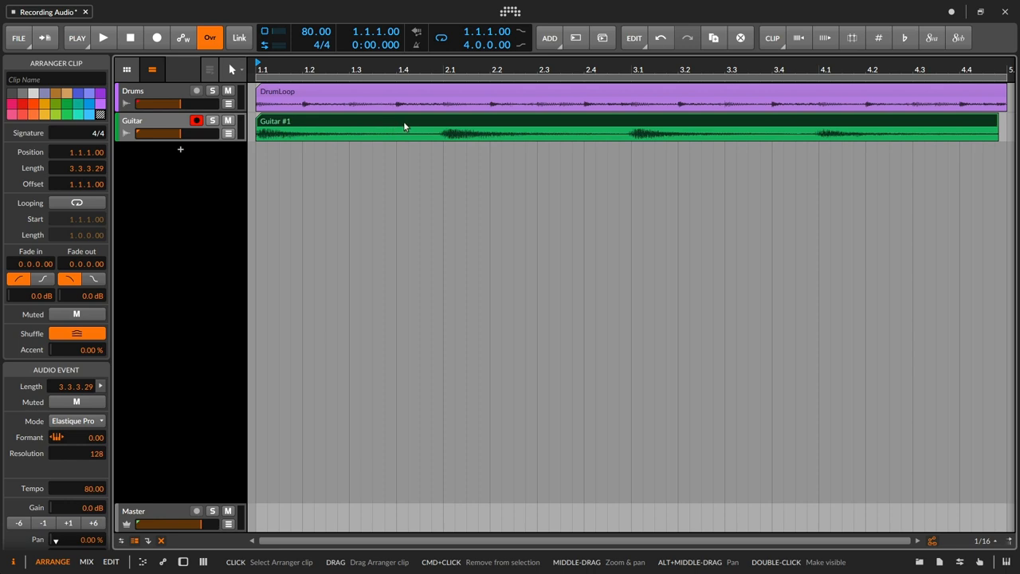
{"action": "mouse_move", "coordinate": [386, 128]}
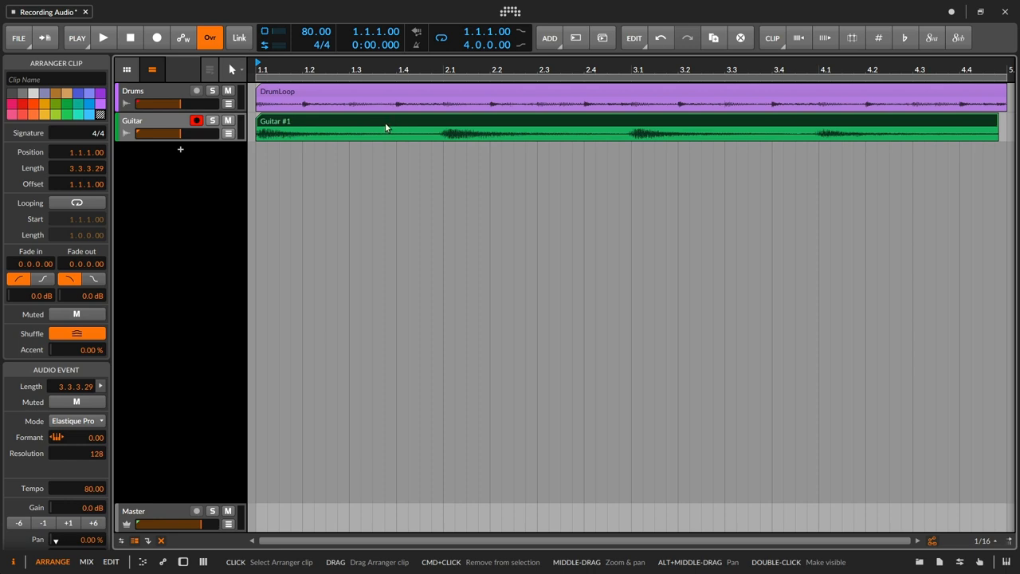
{"action": "left_click", "coordinate": [772, 38]}
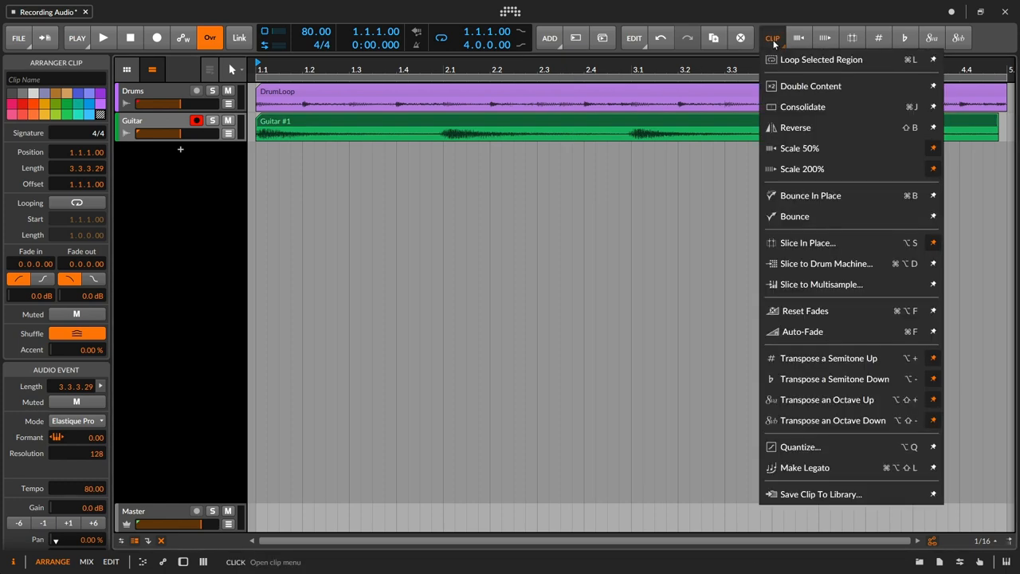
{"action": "mouse_move", "coordinate": [826, 263]}
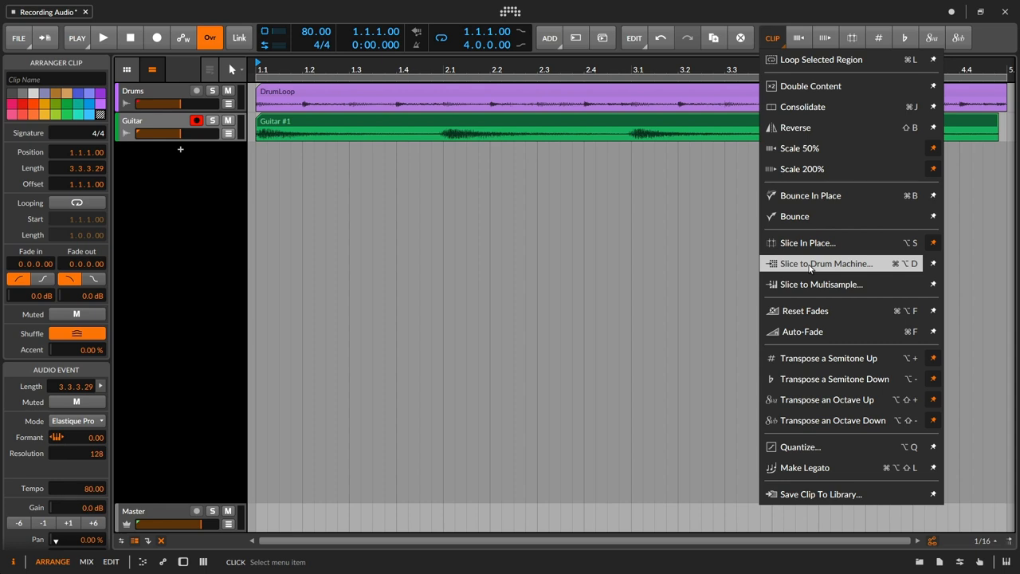
{"action": "left_click", "coordinate": [826, 263]}
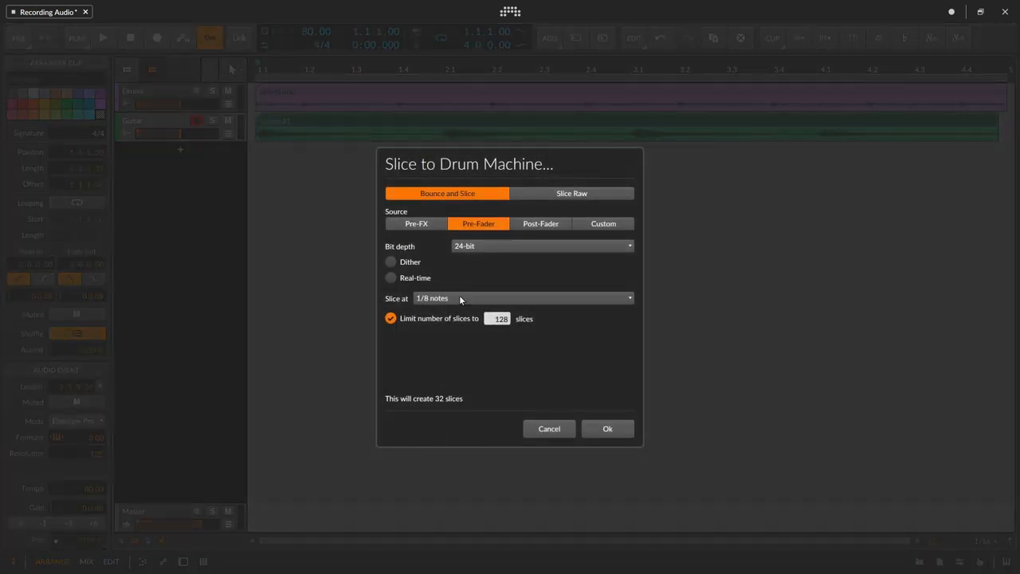
{"action": "left_click", "coordinate": [523, 298]}
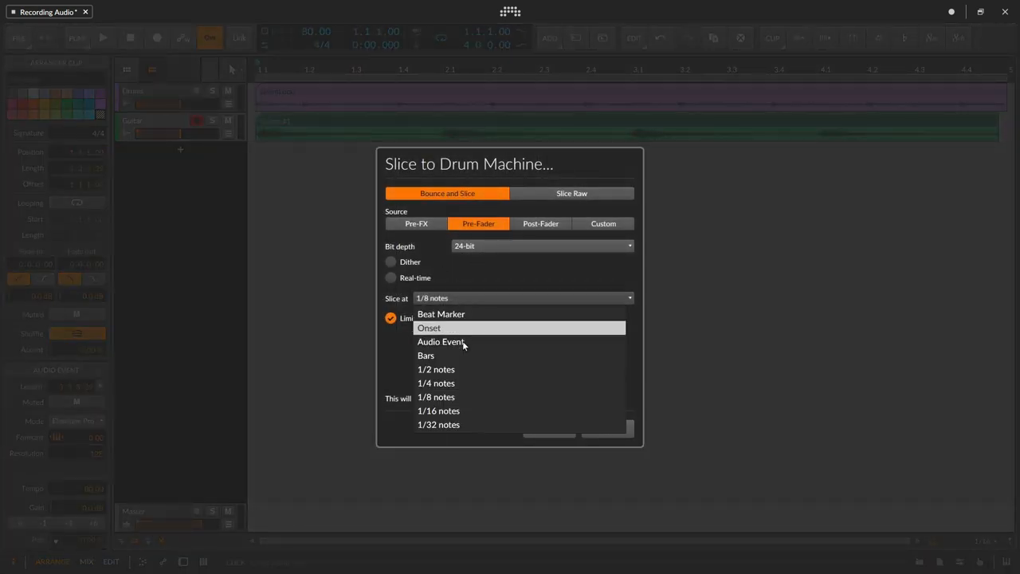
{"action": "left_click", "coordinate": [425, 355]}
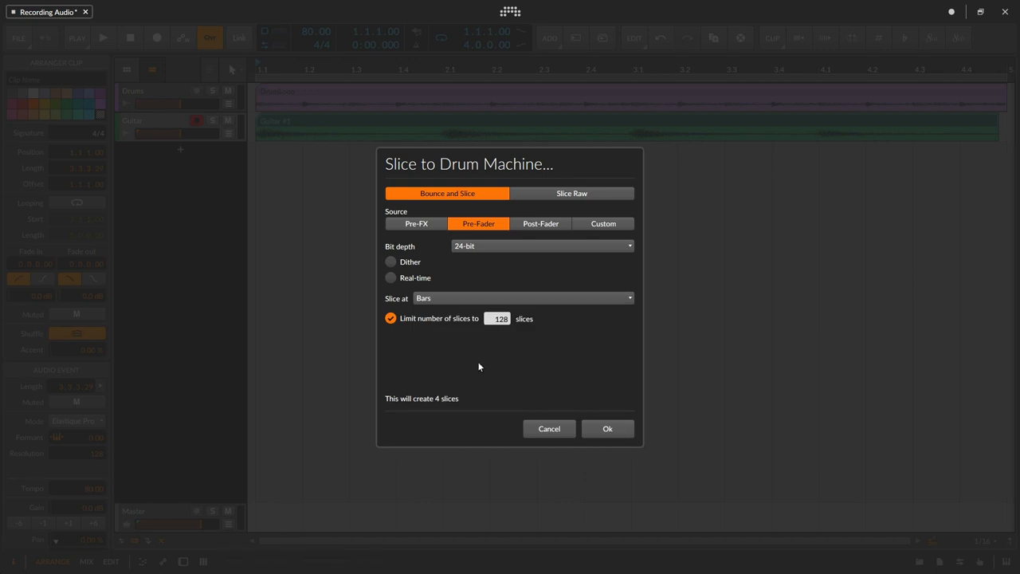
{"action": "mouse_move", "coordinate": [480, 344]}
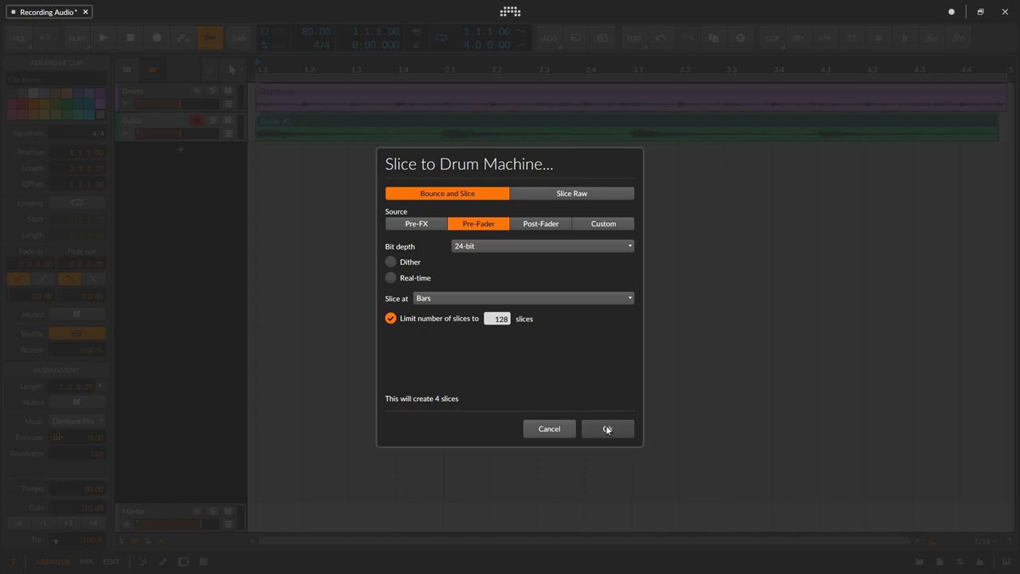
{"action": "left_click", "coordinate": [608, 429]}
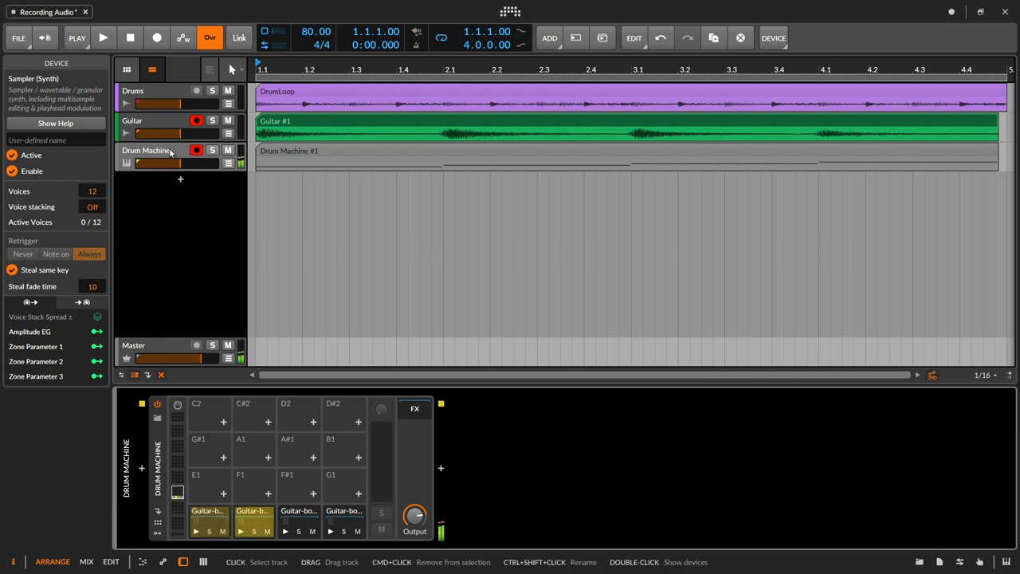
- Audition the four guitar slices on the Drum Machine pads, then select its track for deletion
{"action": "left_click", "coordinate": [298, 518]}
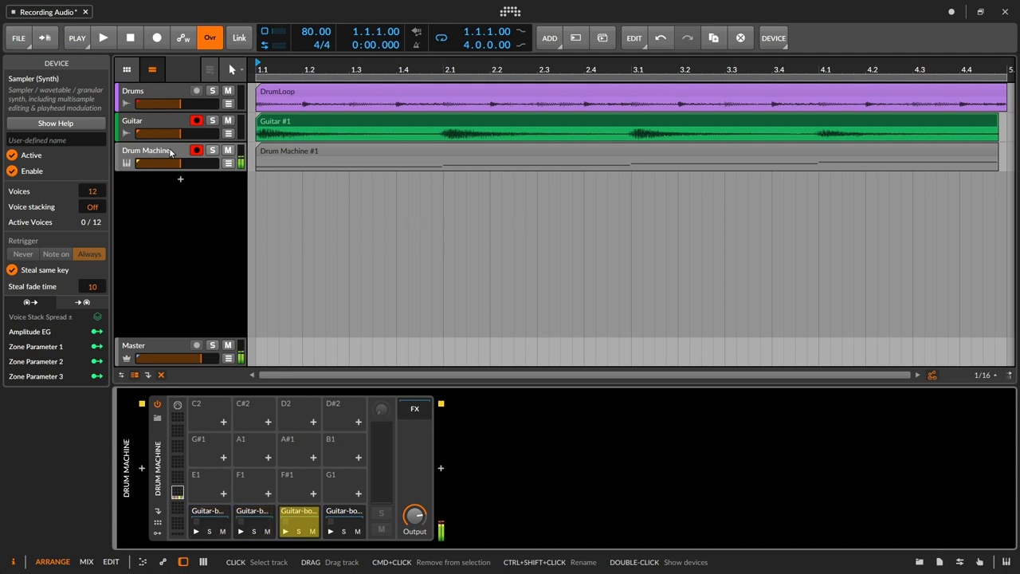
{"action": "left_click", "coordinate": [344, 511]}
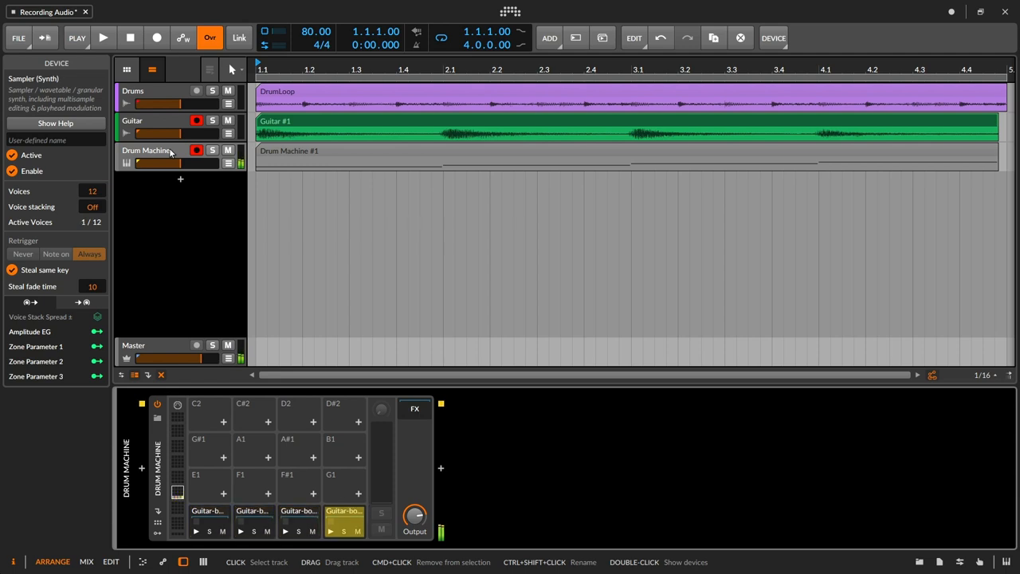
{"action": "left_click", "coordinate": [207, 518]}
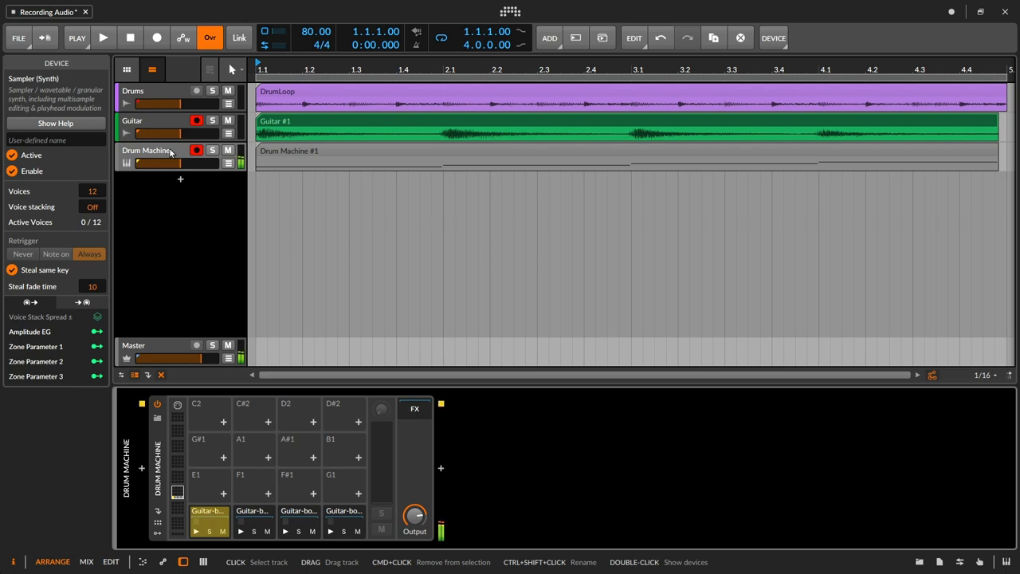
{"action": "left_click", "coordinate": [345, 520]}
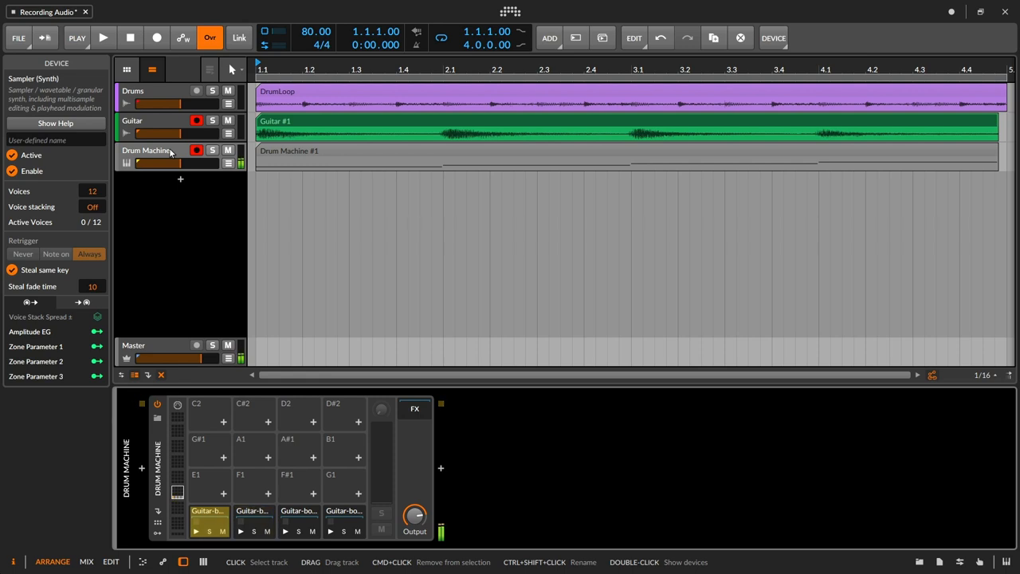
{"action": "left_click", "coordinate": [344, 520]}
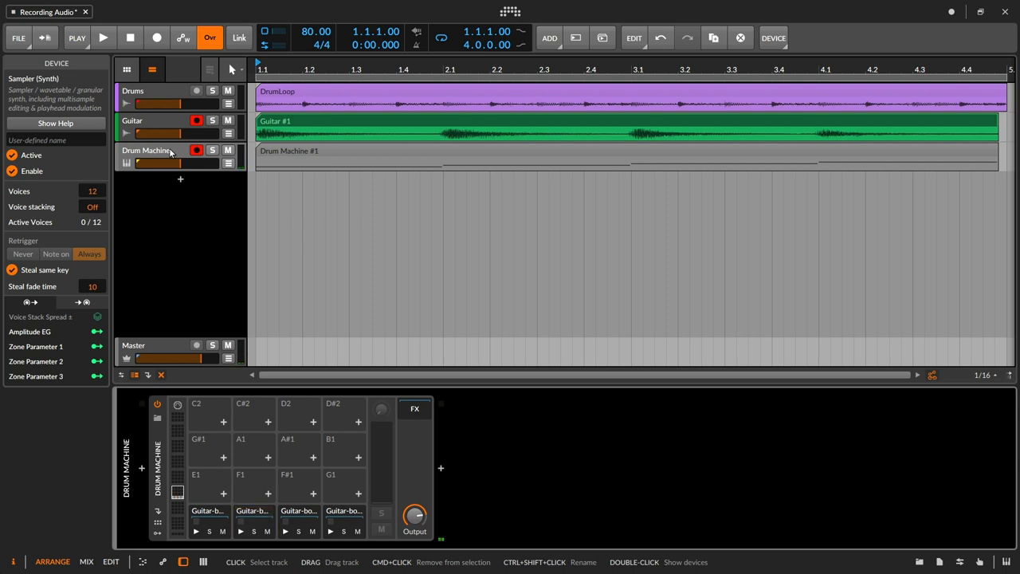
{"action": "left_click", "coordinate": [198, 150]}
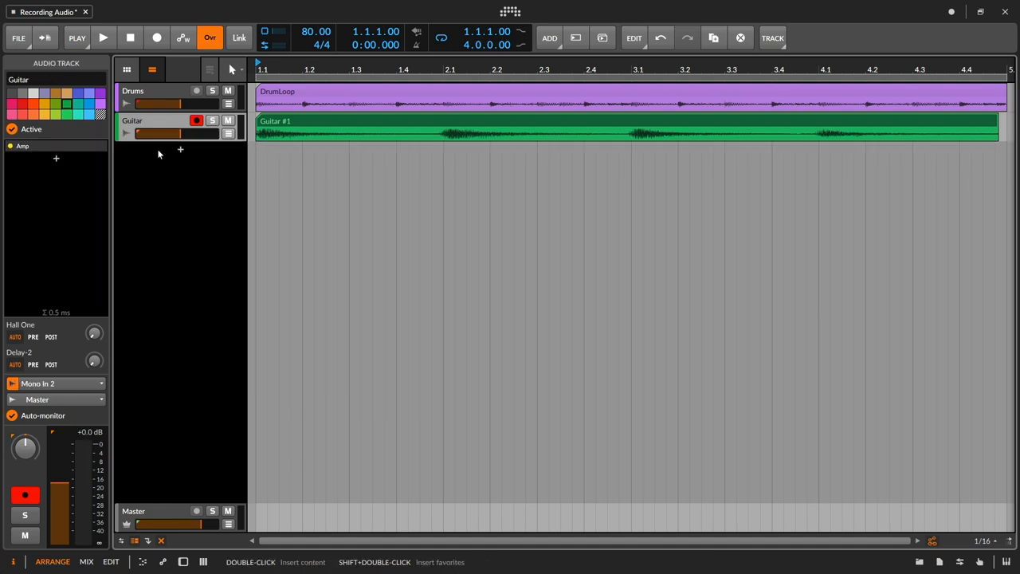
- Turn off record arming on the Guitar track
{"action": "left_click", "coordinate": [197, 121]}
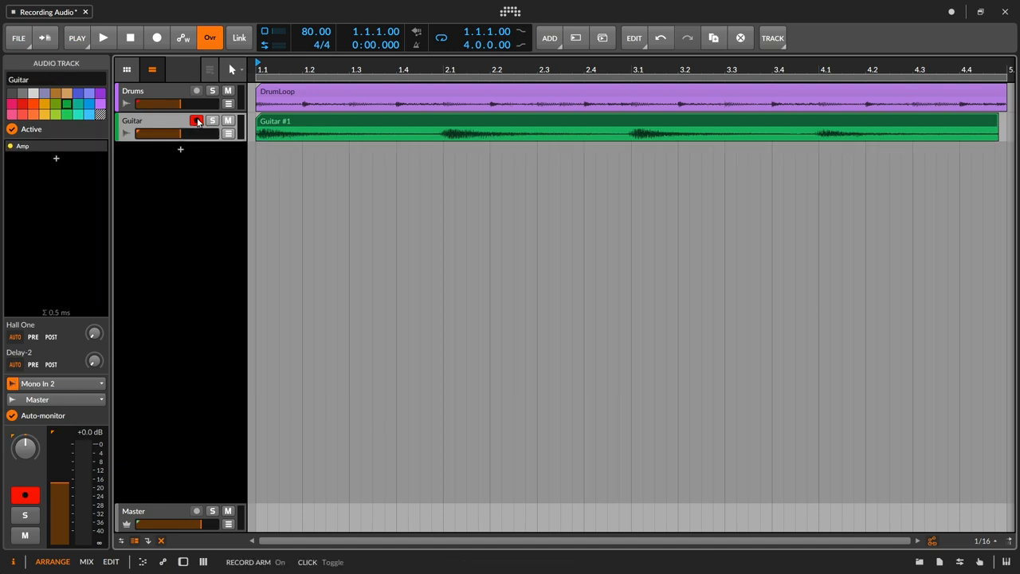
{"action": "left_click", "coordinate": [198, 121]}
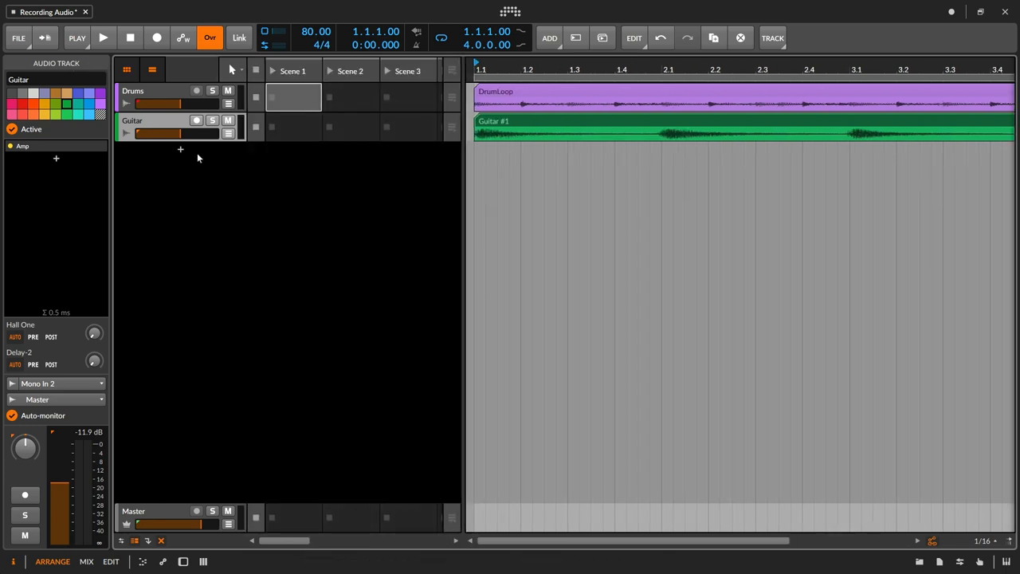
{"action": "mouse_move", "coordinate": [180, 160]}
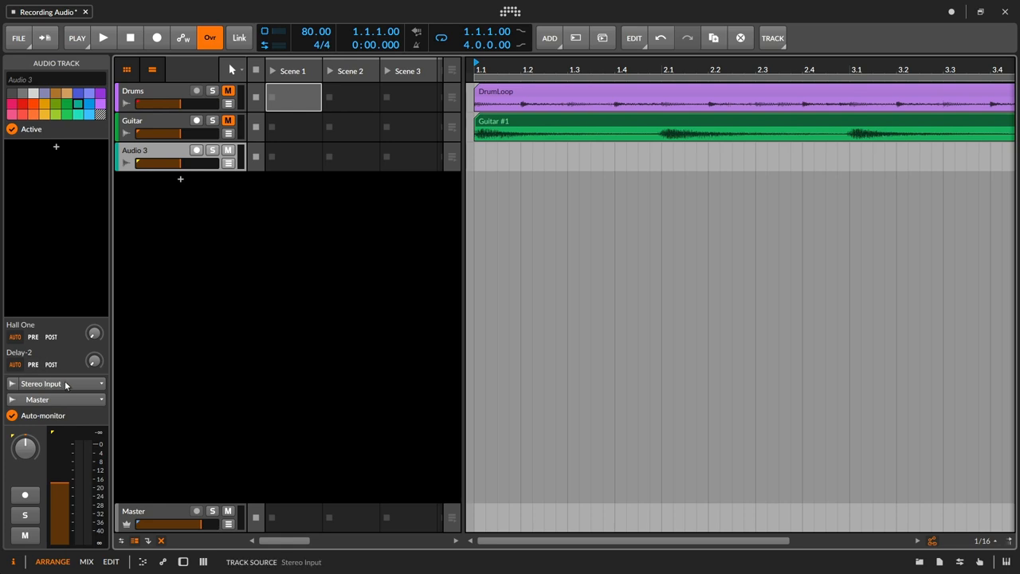
- Route the new Audio 3 track's input to Mono In 1 and arm it for recording
{"action": "left_click", "coordinate": [42, 383]}
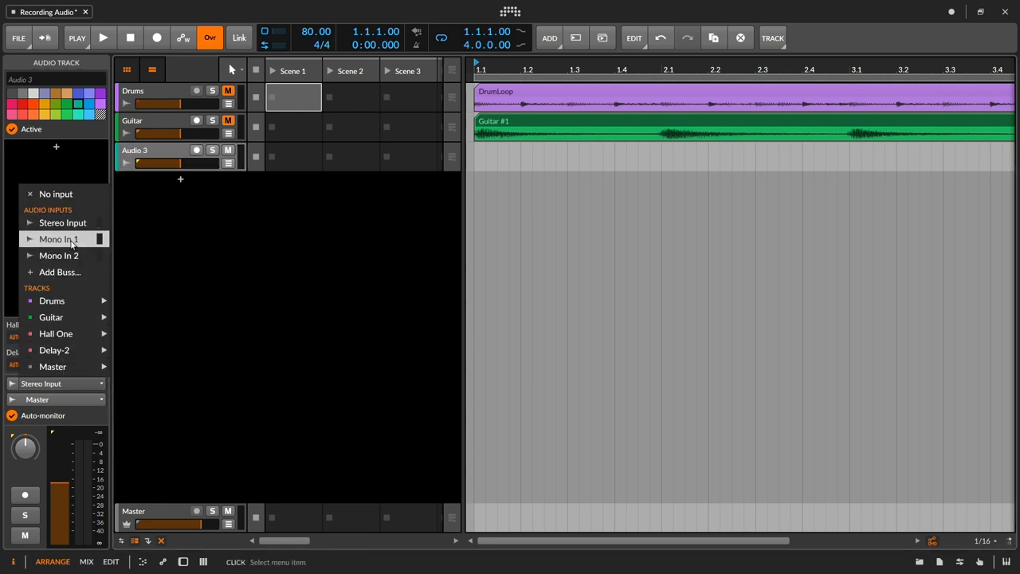
{"action": "left_click", "coordinate": [57, 239]}
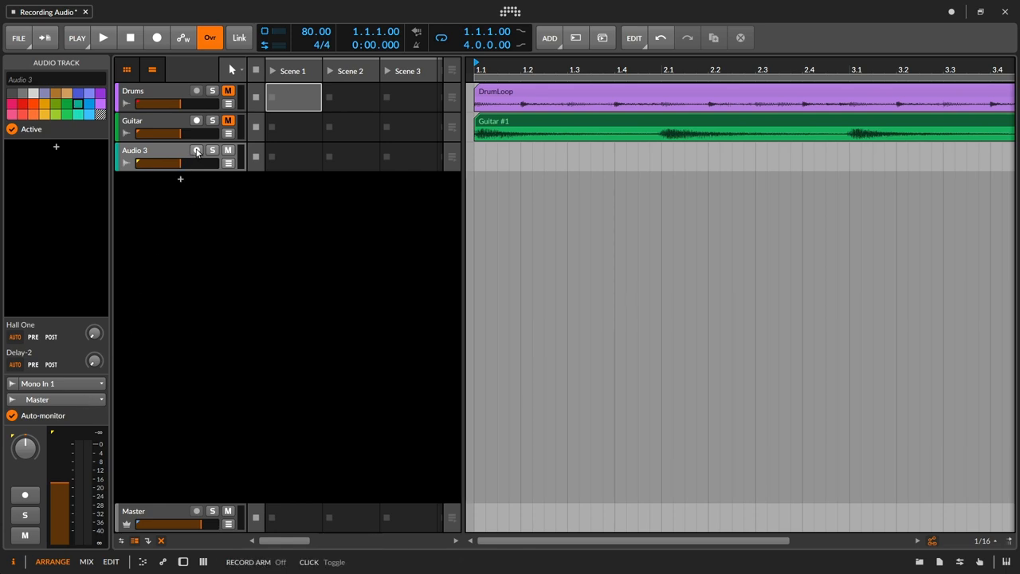
{"action": "left_click", "coordinate": [196, 150]}
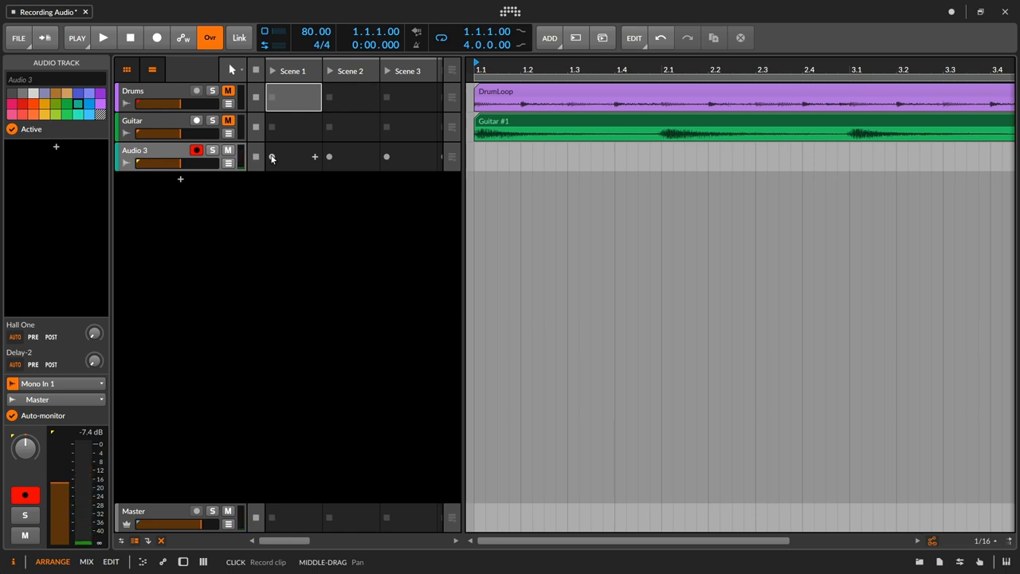
- Record a voice clip into the first launcher slot and select the new clip
{"action": "left_click", "coordinate": [104, 38]}
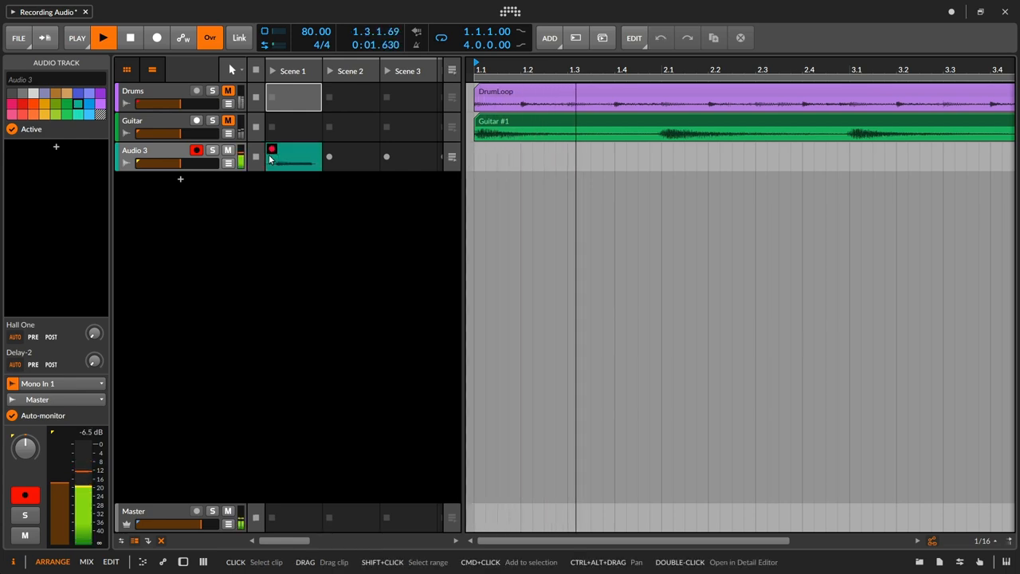
{"action": "left_click", "coordinate": [103, 39]}
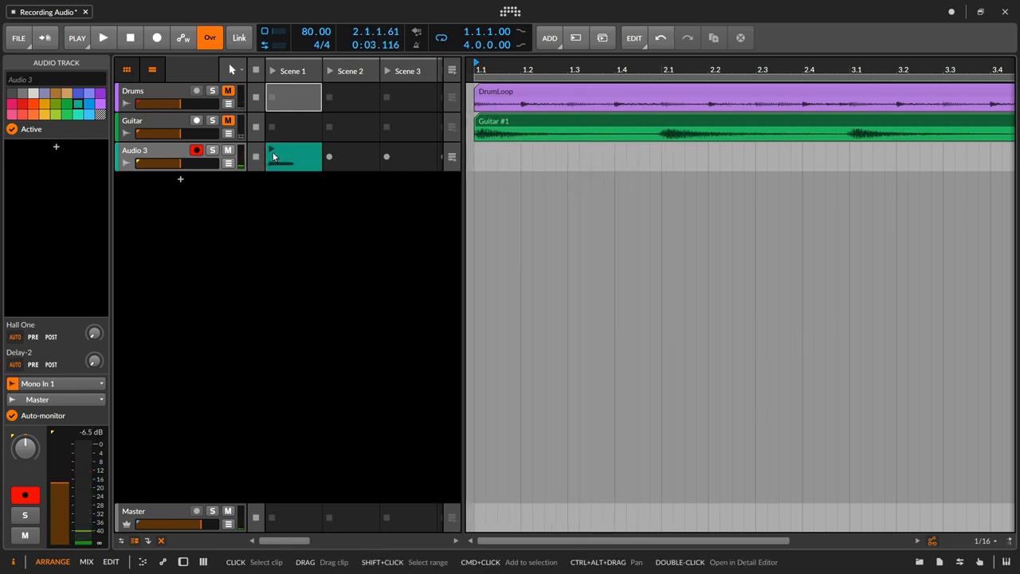
{"action": "left_click", "coordinate": [294, 156]}
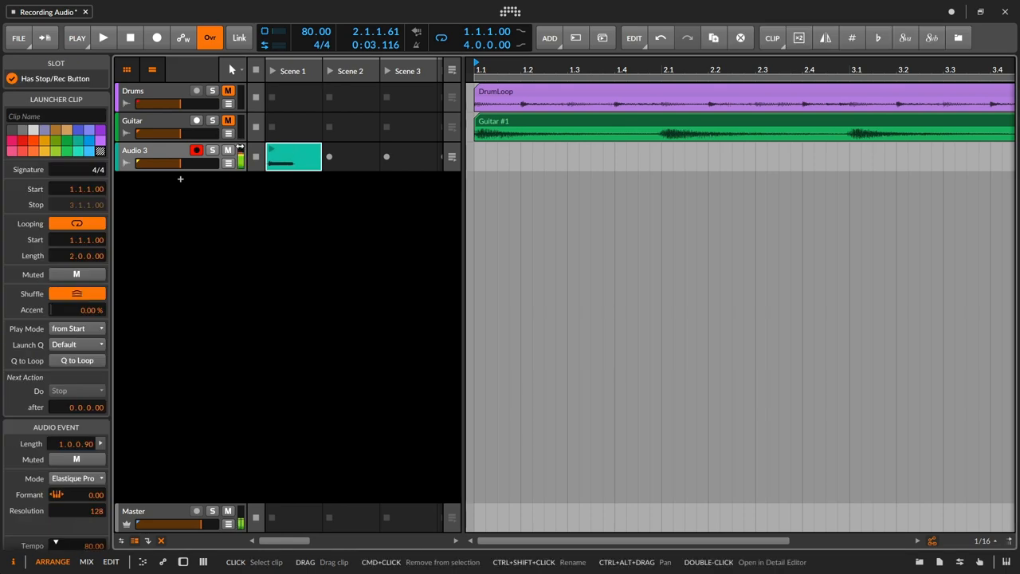
- Disarm Audio 3 and insert a Sampler device on the new instrument track
{"action": "left_click", "coordinate": [198, 150]}
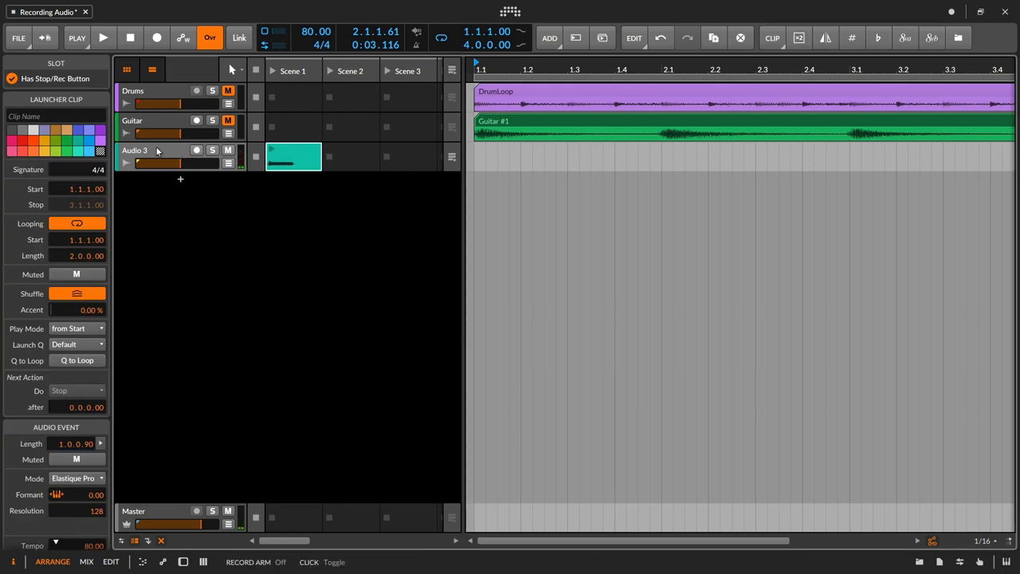
{"action": "mouse_move", "coordinate": [178, 181]}
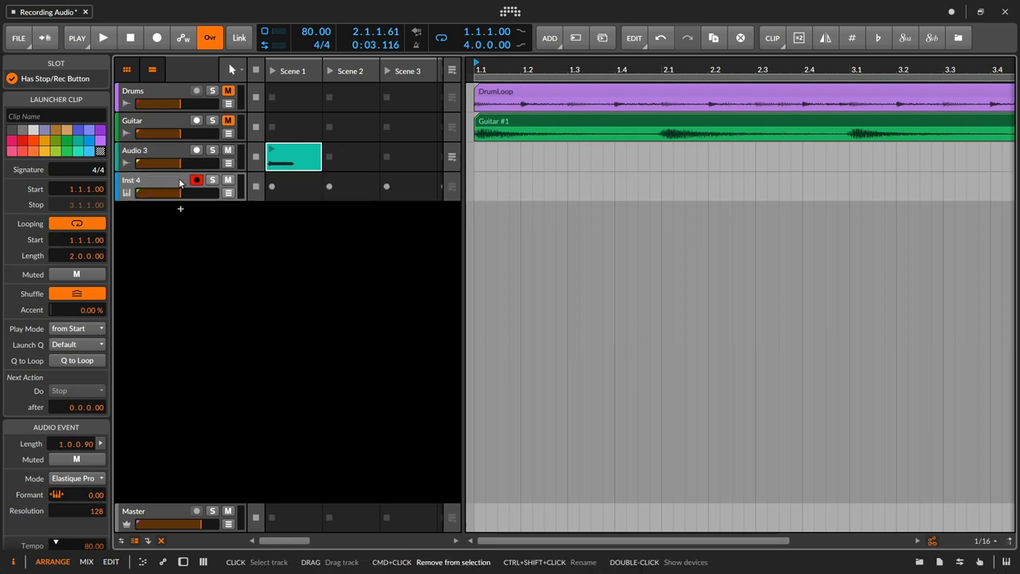
{"action": "left_click", "coordinate": [147, 178]}
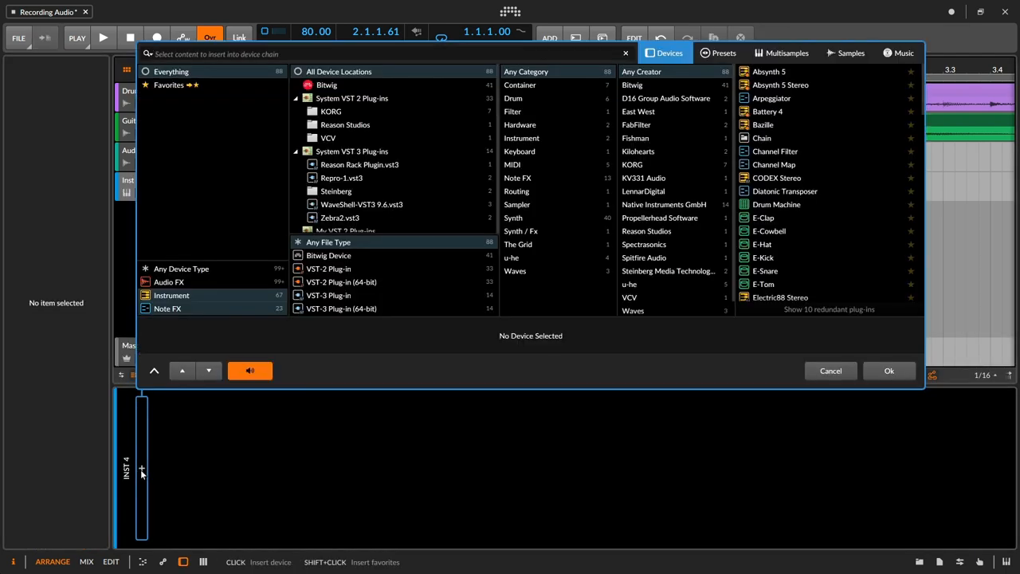
{"action": "type", "text": "samp"}
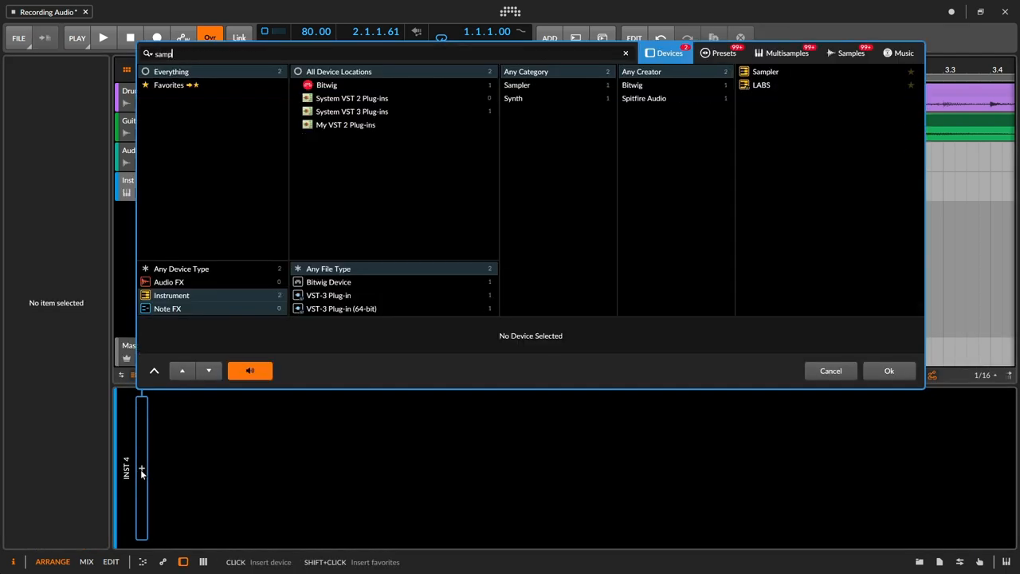
{"action": "left_click", "coordinate": [890, 370]}
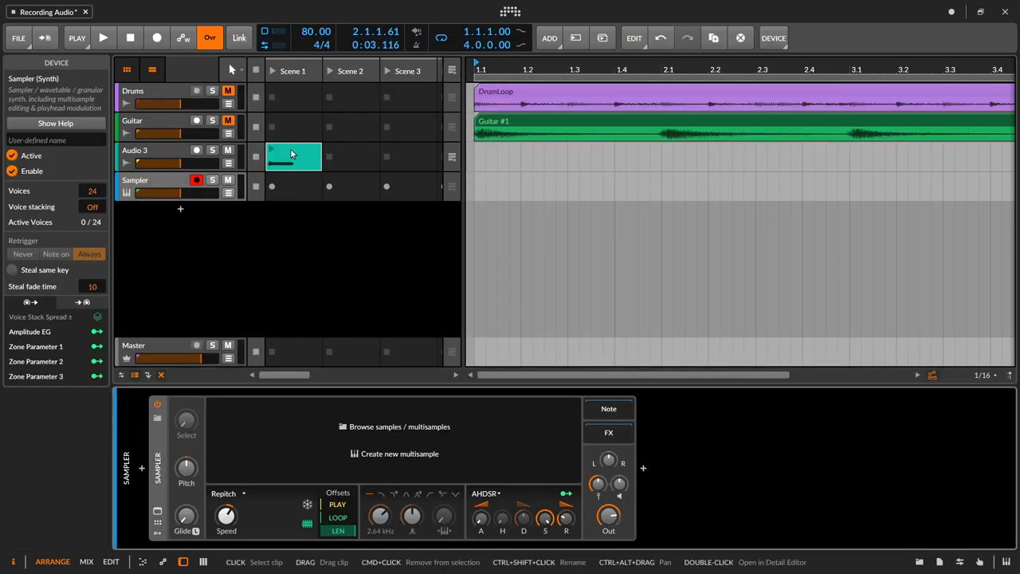
- Drop the Audio 3 voice clip into the Sampler as sample 'Audio 3 bounce-1'
{"action": "left_click", "coordinate": [293, 156]}
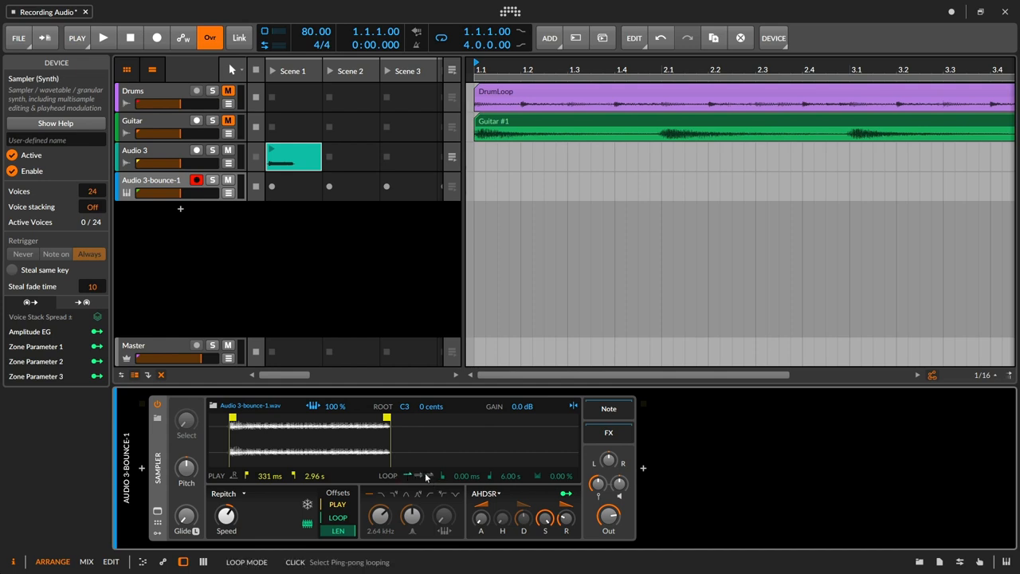
- Loop the voice sample and shorten the loop to roughly 1.65–2.49 s
{"action": "left_click", "coordinate": [418, 475]}
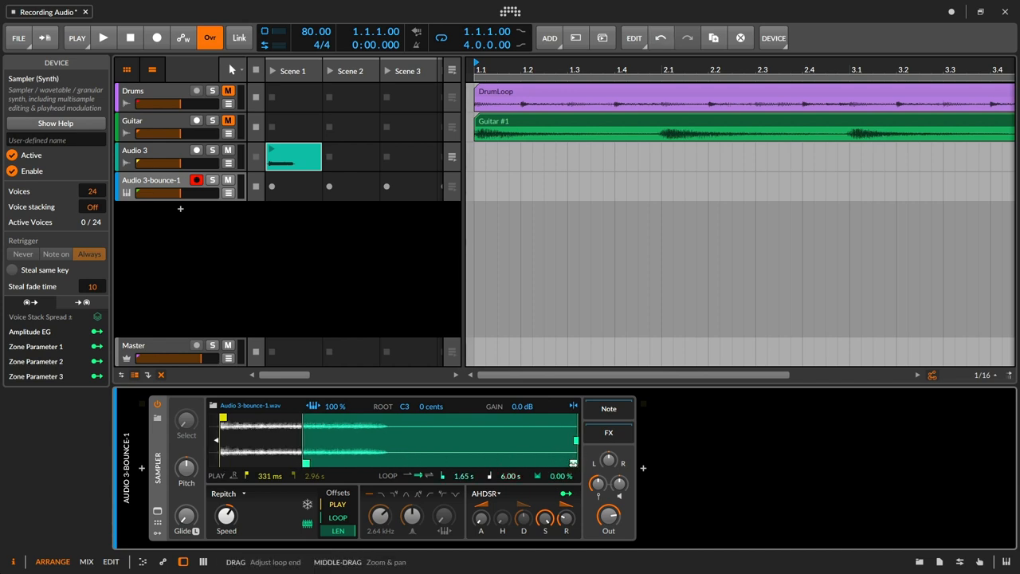
{"action": "left_click_drag", "start_coordinate": [573, 440], "coordinate": [354, 440]}
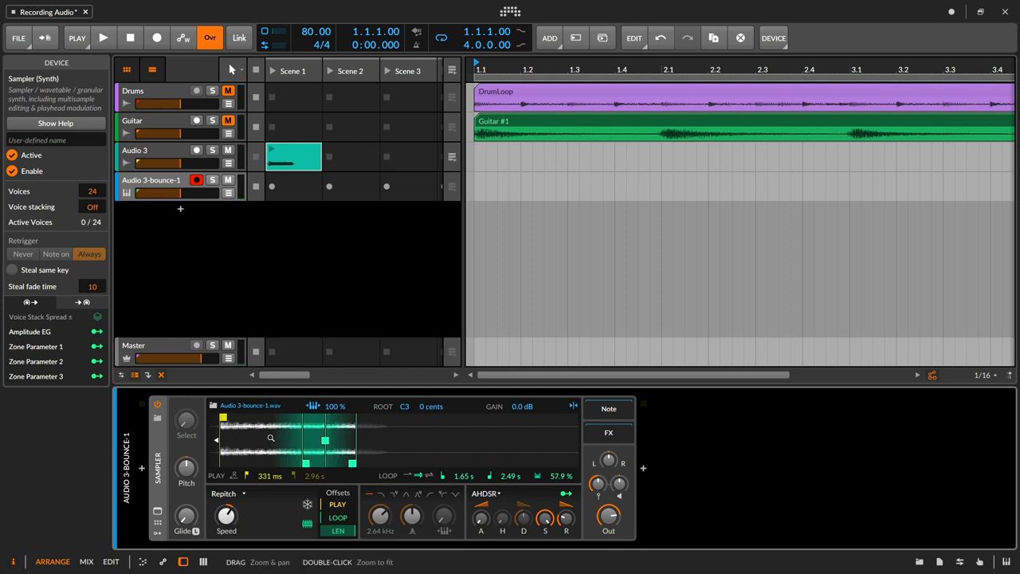
- Detect the sample's root key from the loop, giving G#1 at -43 cents
{"action": "right_click", "coordinate": [271, 438]}
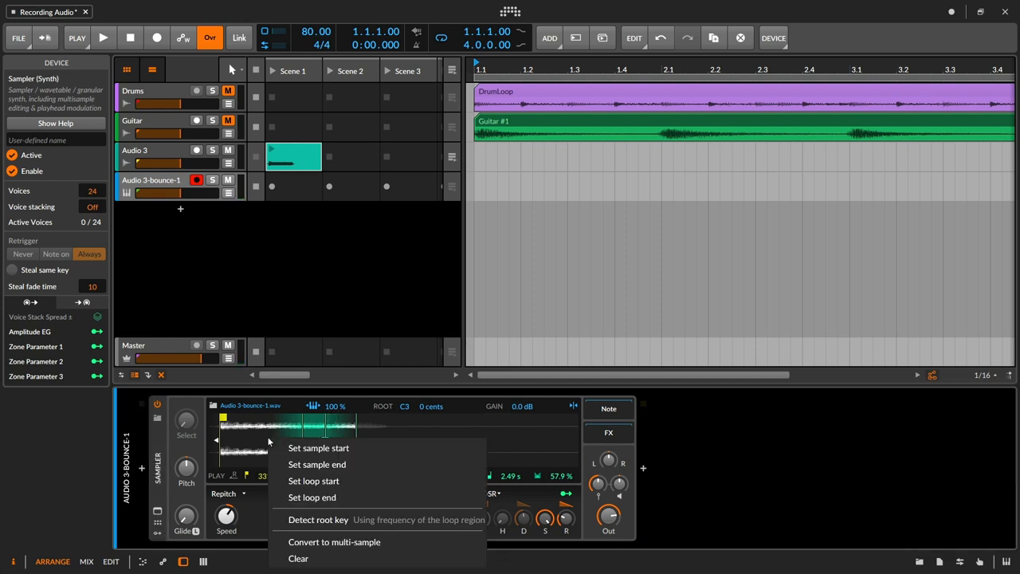
{"action": "mouse_move", "coordinate": [334, 520]}
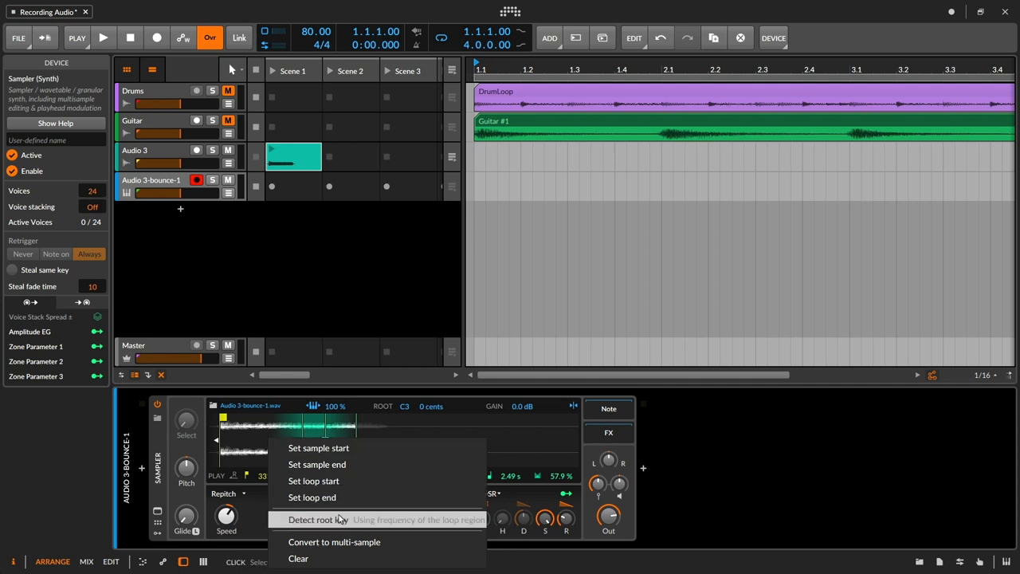
{"action": "mouse_move", "coordinate": [421, 526]}
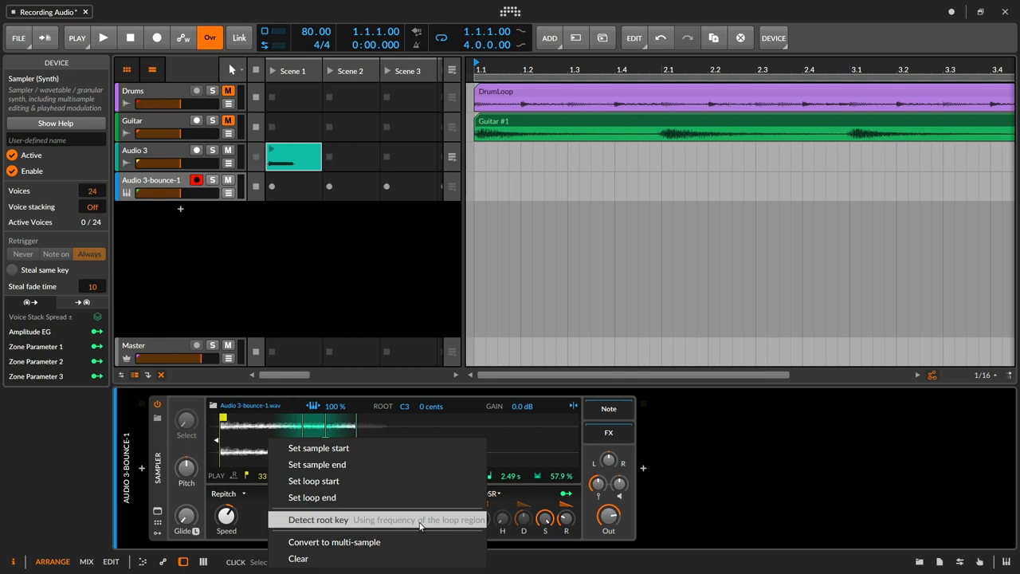
{"action": "left_click", "coordinate": [319, 519]}
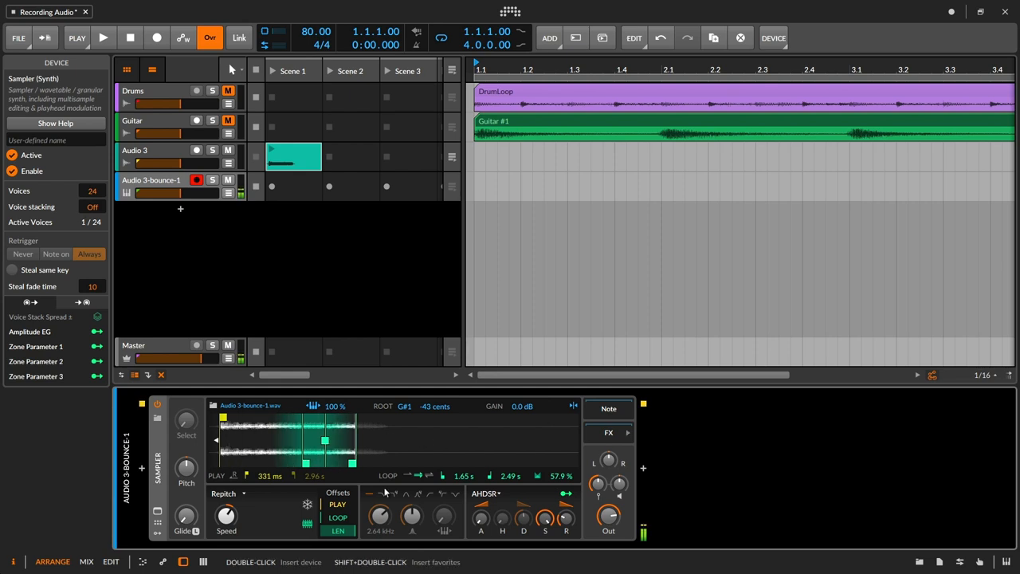
{"action": "mouse_move", "coordinate": [545, 519]}
{"action": "type", "text": "re"}
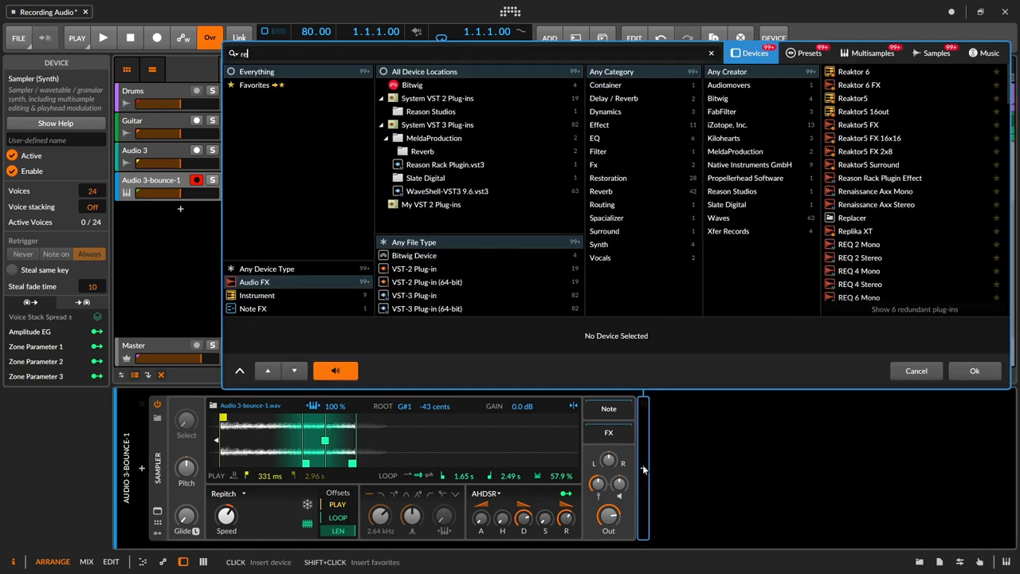
- Insert a Reverb after the Sampler and load its Hall One preset
{"action": "left_click", "coordinate": [974, 370]}
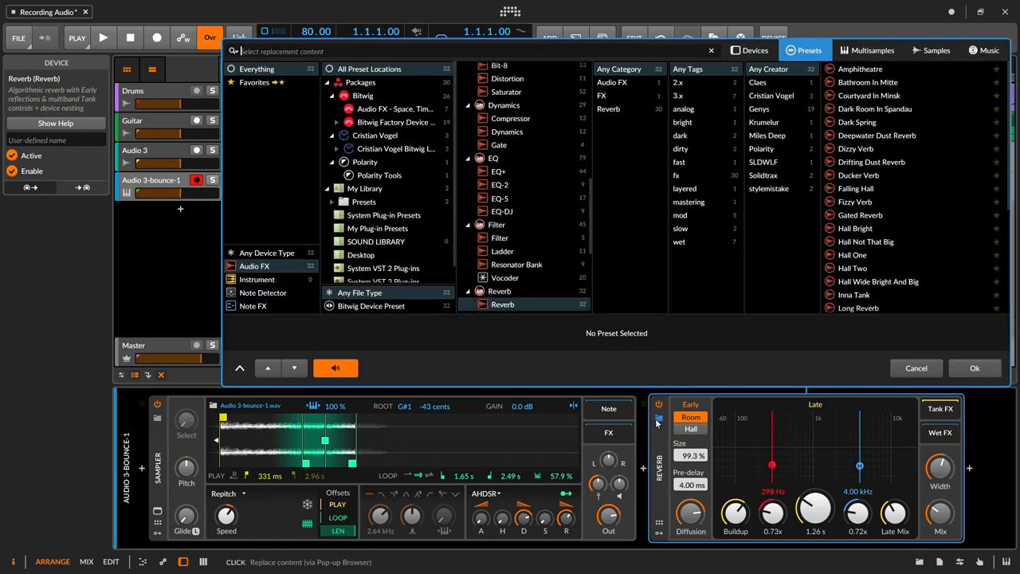
{"action": "mouse_move", "coordinate": [861, 255]}
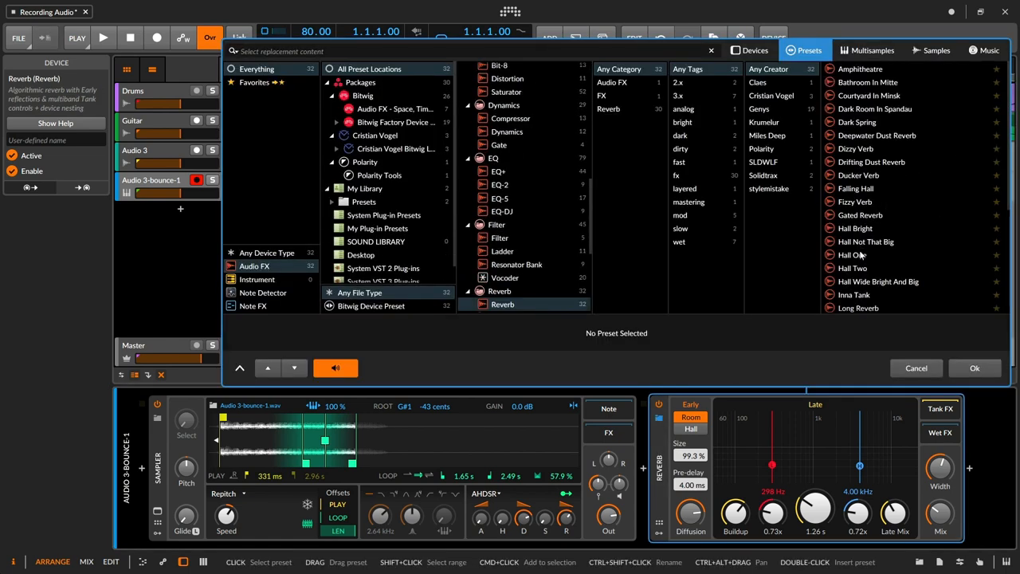
{"action": "left_click", "coordinate": [915, 366]}
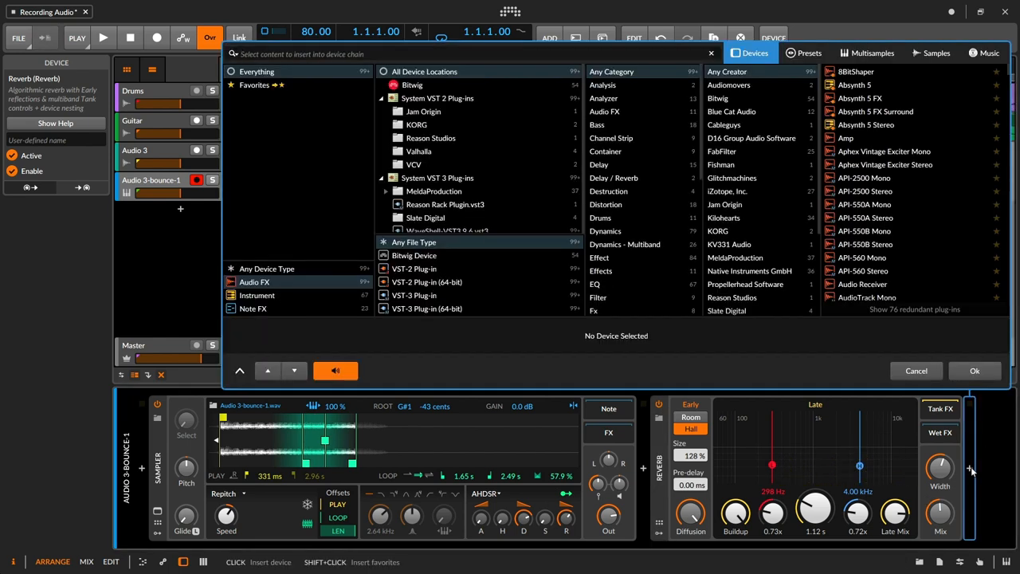
- Insert a Delay-2 after the Reverb and return to the sampler track's settings
{"action": "type", "text": "delay"}
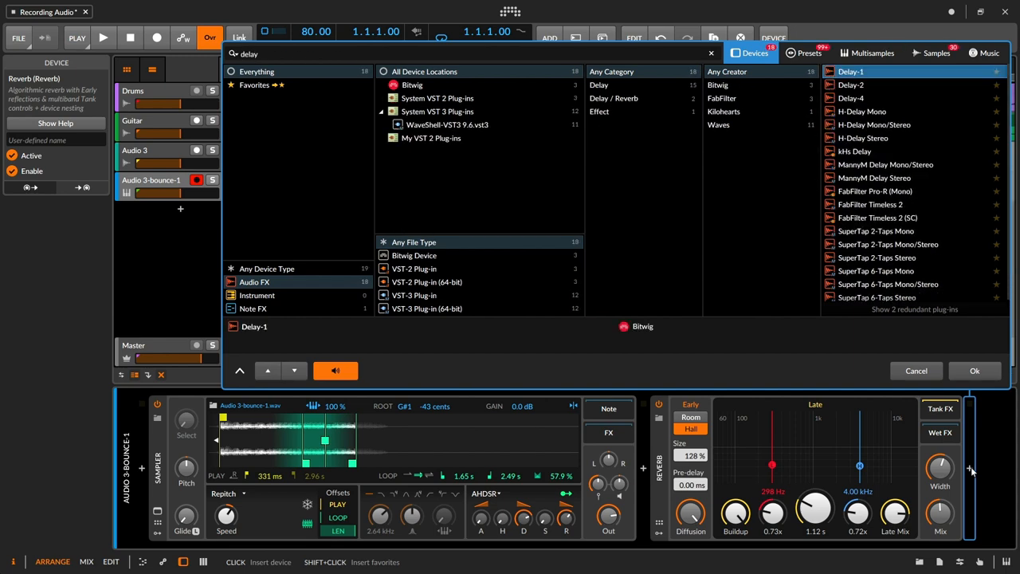
{"action": "left_click", "coordinate": [974, 369]}
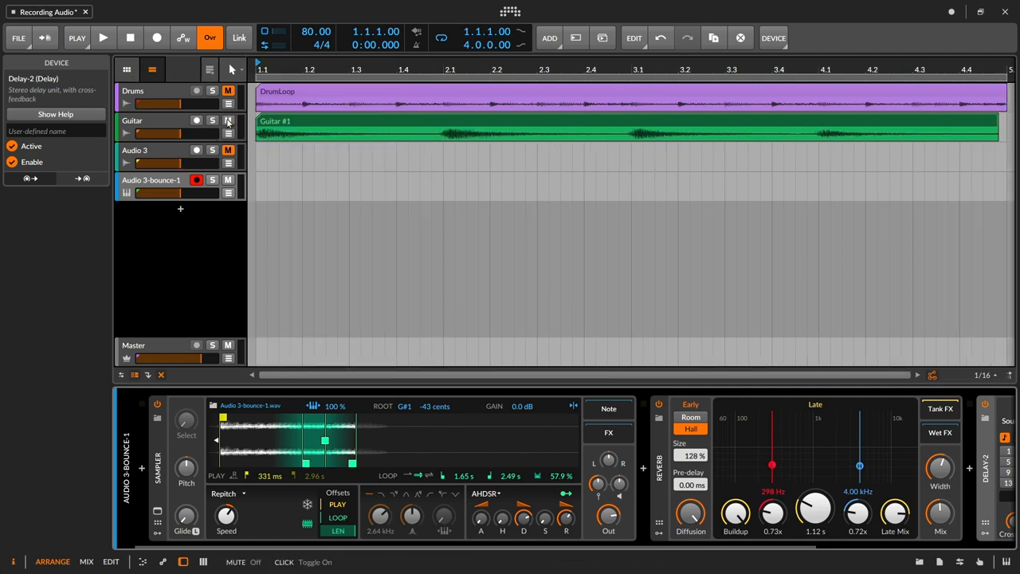
{"action": "left_click", "coordinate": [151, 178]}
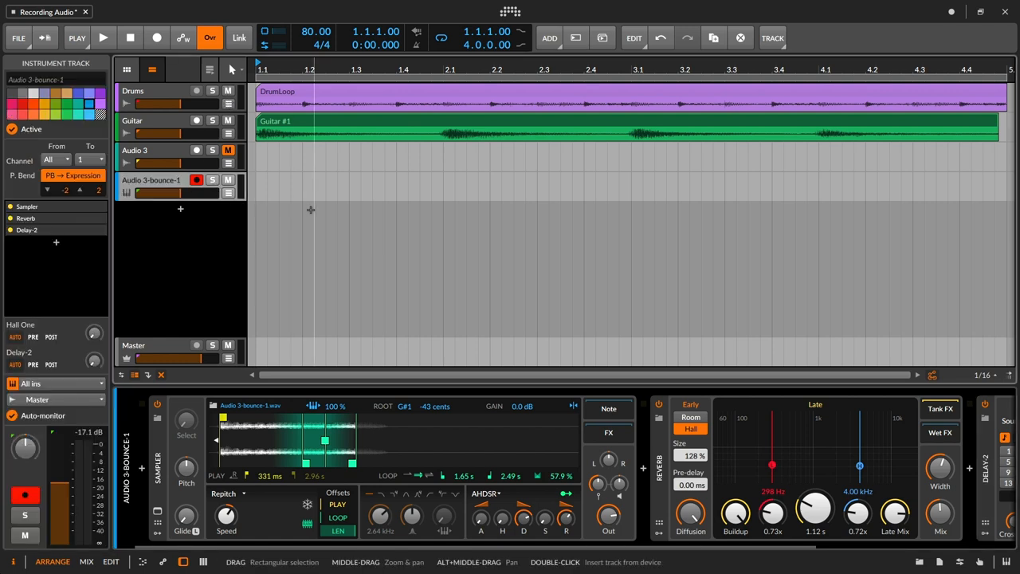
{"action": "mouse_move", "coordinate": [293, 286]}
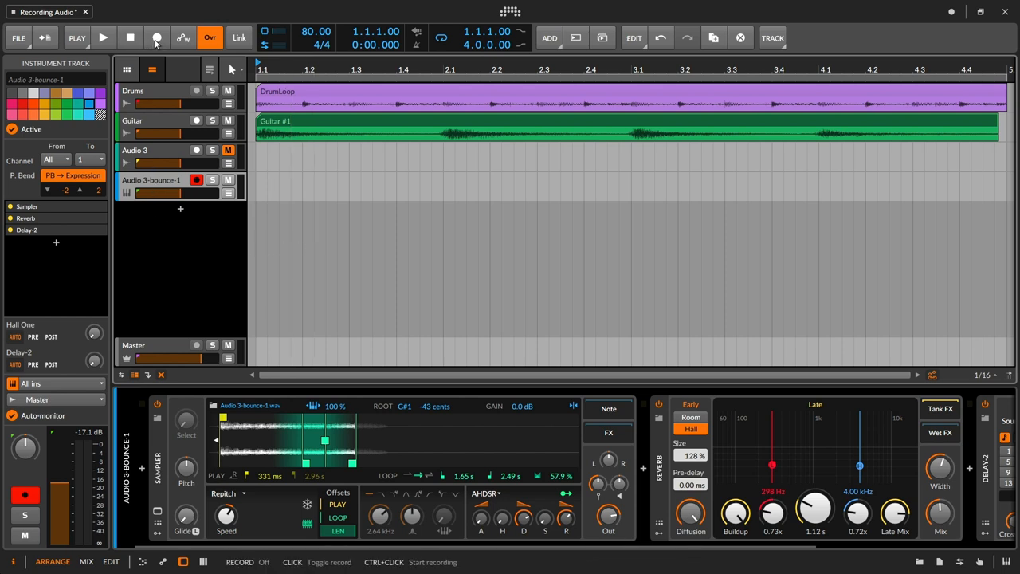
- Record the melody clip 'Audio 3 bounce-1 #1' on the sampler track over drums and guitar
{"action": "left_click", "coordinate": [102, 38]}
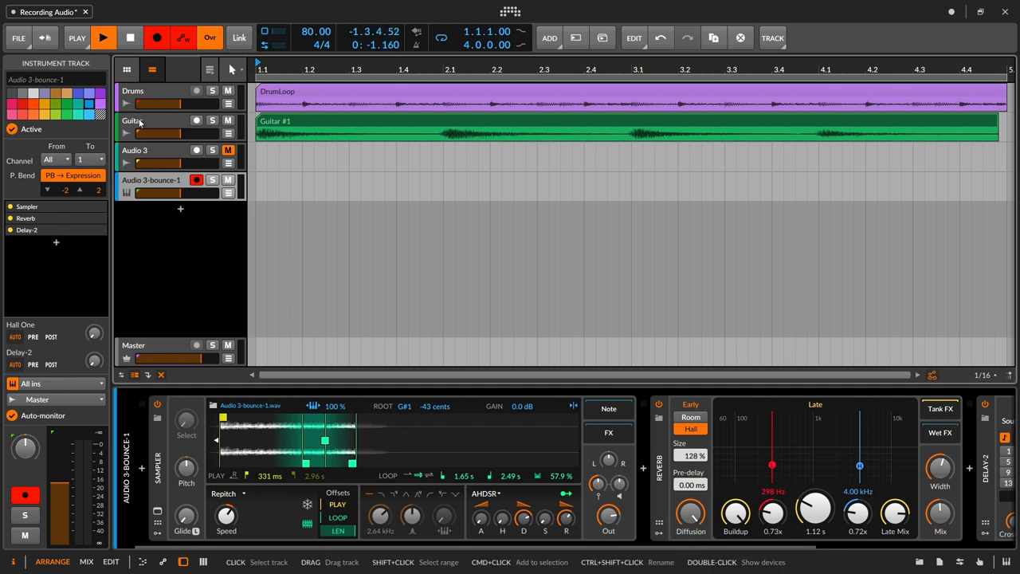
{"action": "left_click", "coordinate": [102, 38]}
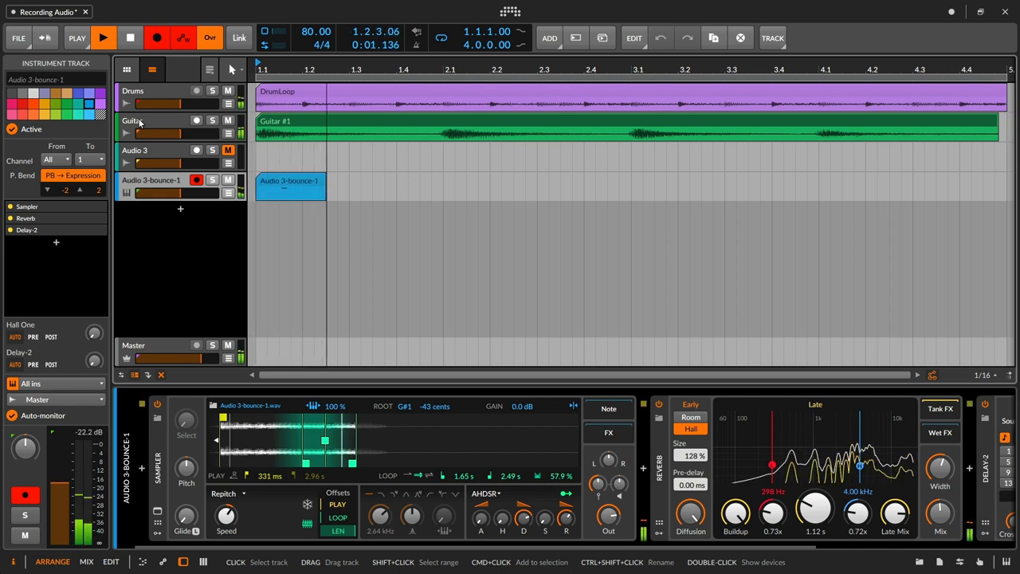
{"action": "left_click", "coordinate": [103, 38]}
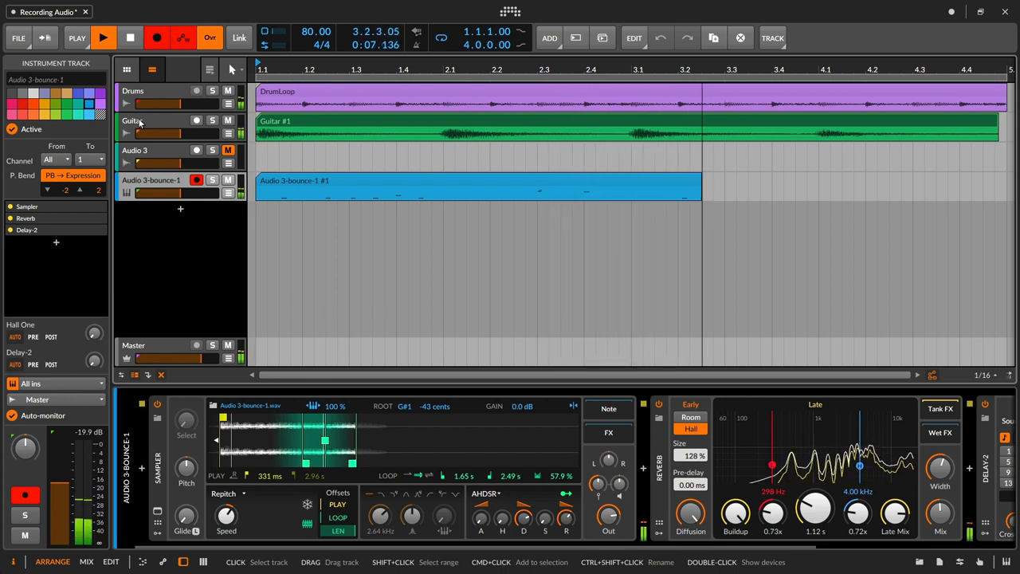
{"action": "left_click", "coordinate": [102, 38]}
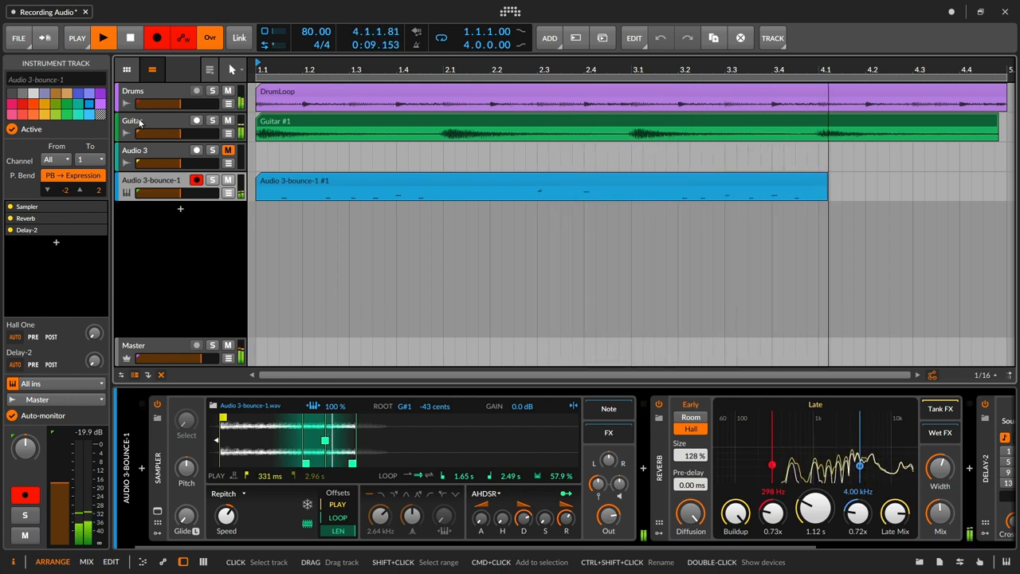
{"action": "left_click", "coordinate": [102, 38]}
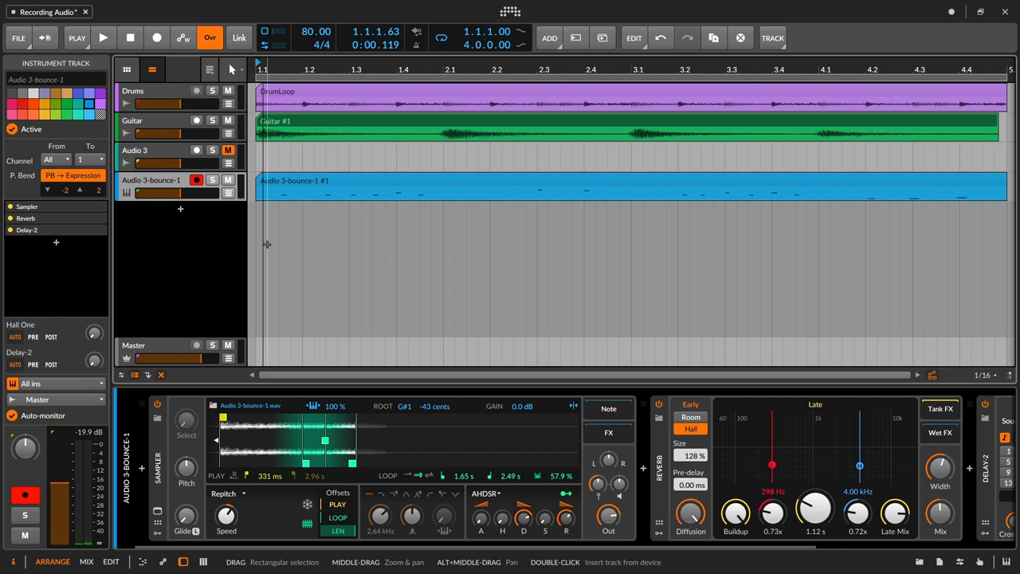
{"action": "mouse_move", "coordinate": [263, 255]}
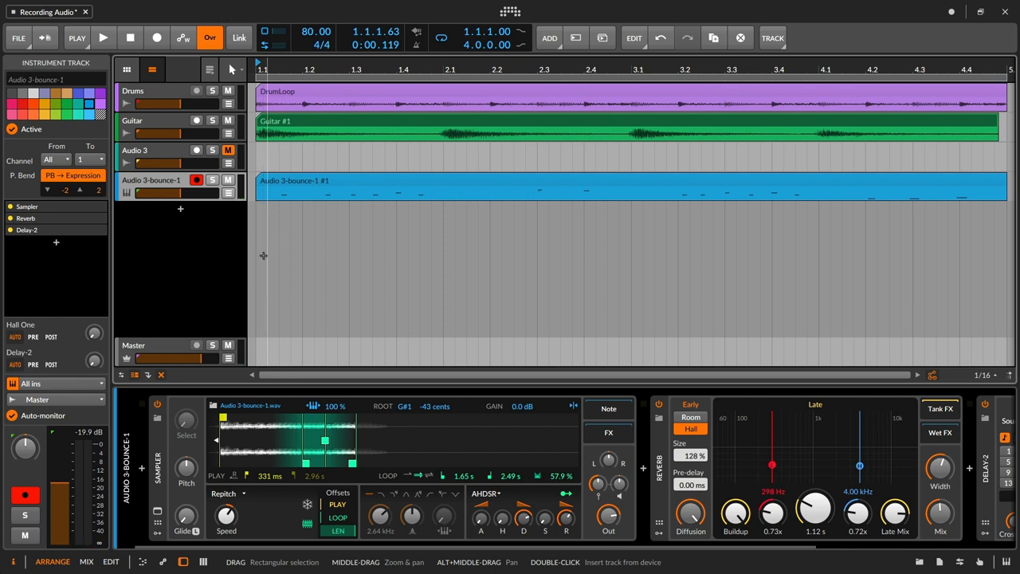